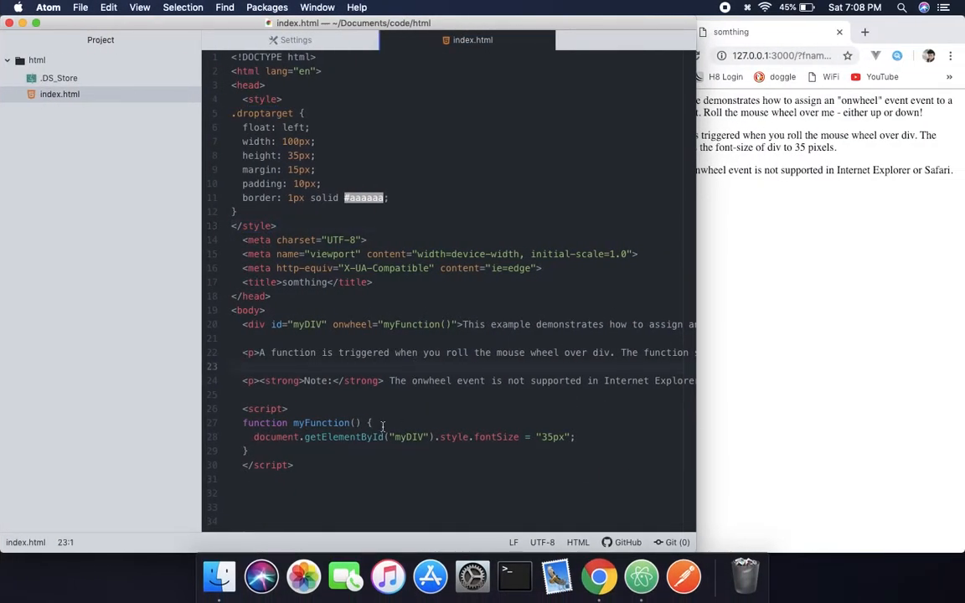
Paste the drag-and-drop demo body: 'Drag me!' paragraph, two droptarget boxes, status line and handler functions
scroll(down, 3)
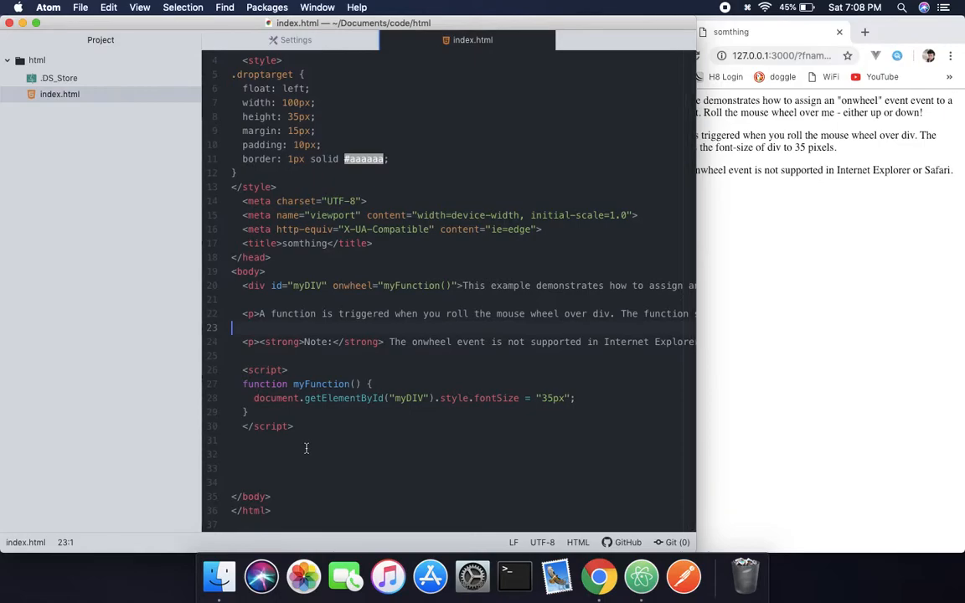
scroll(up, 3)
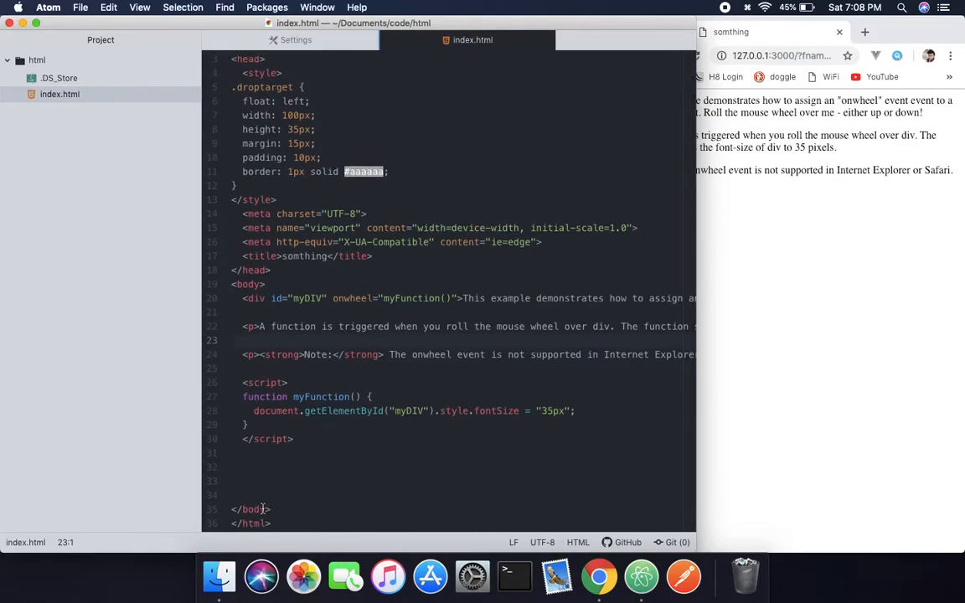
click(184, 214)
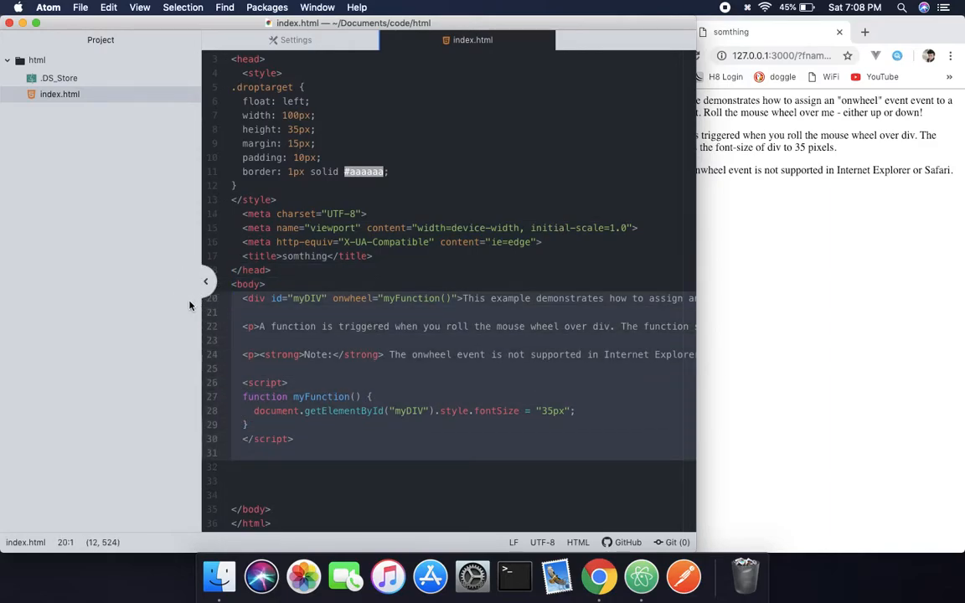
key(cmd+v)
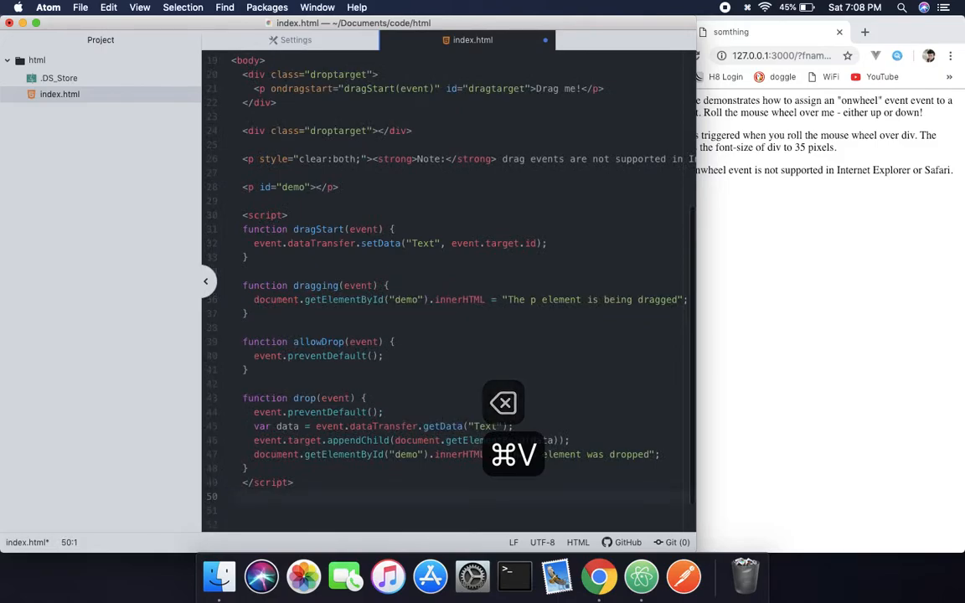
scroll(up, 3)
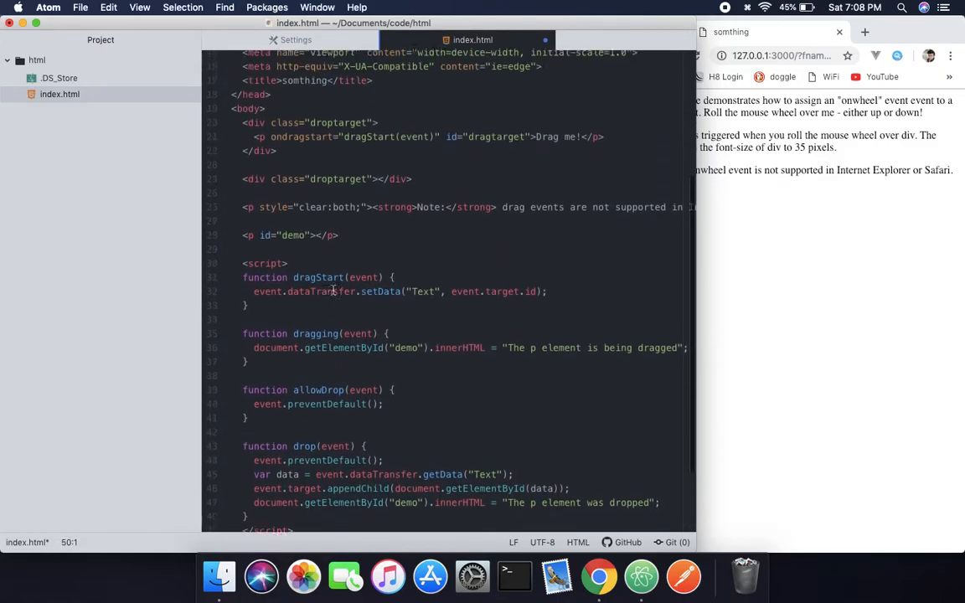
scroll(up, 3)
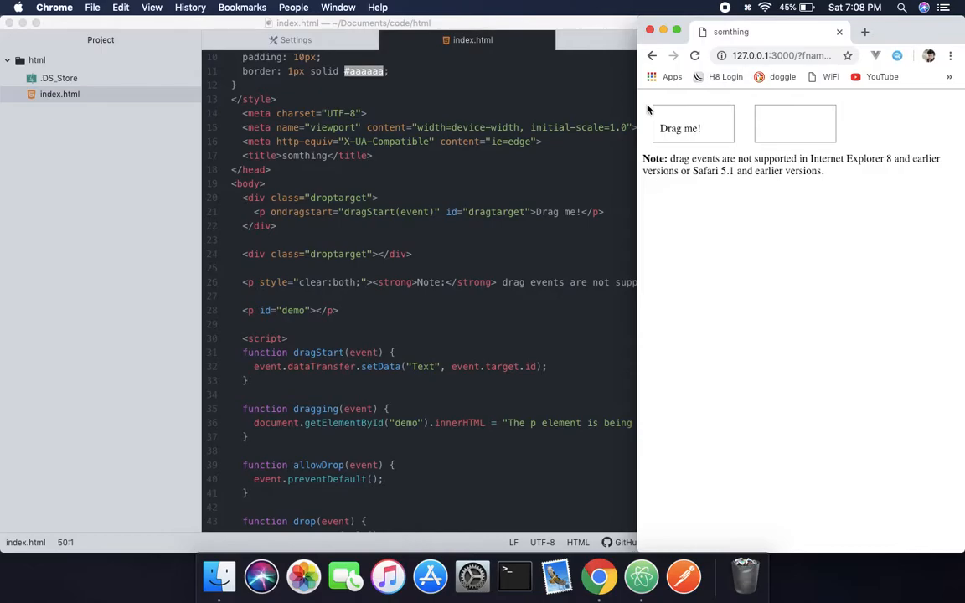
mouse_move(734, 188)
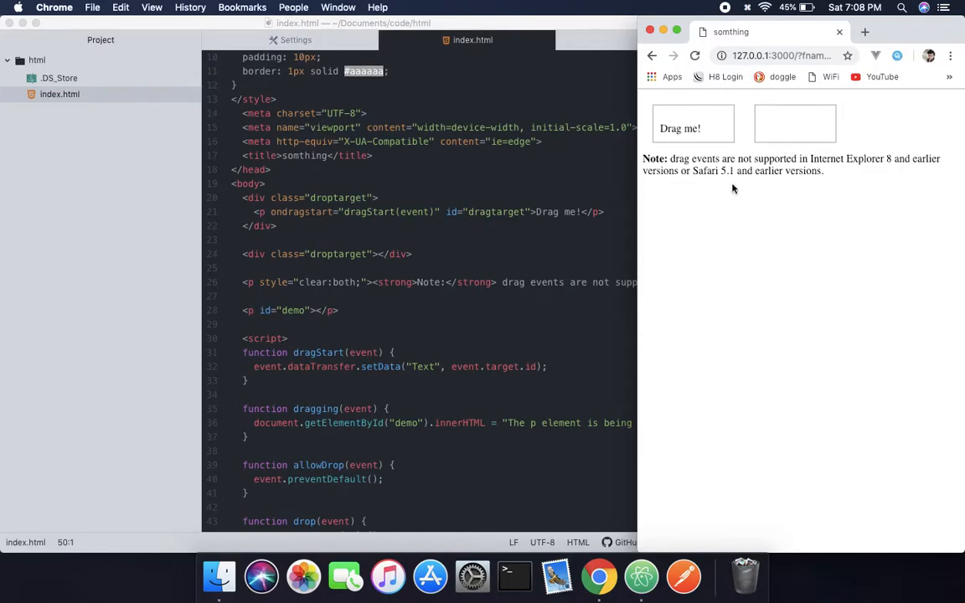
Try grabbing the 'Drag me!' text in the first bordered box in Chrome
double_click(692, 127)
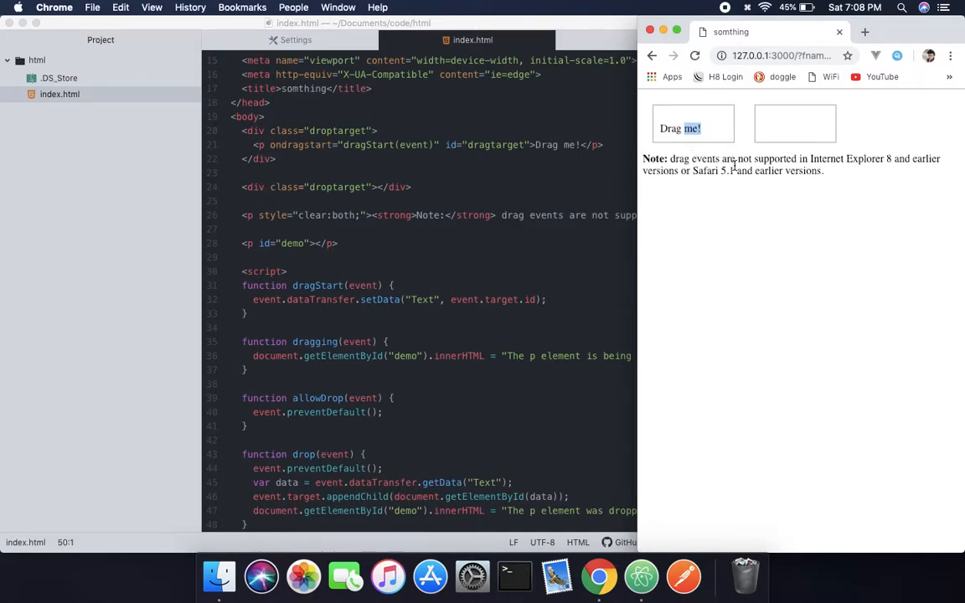
mouse_move(629, 316)
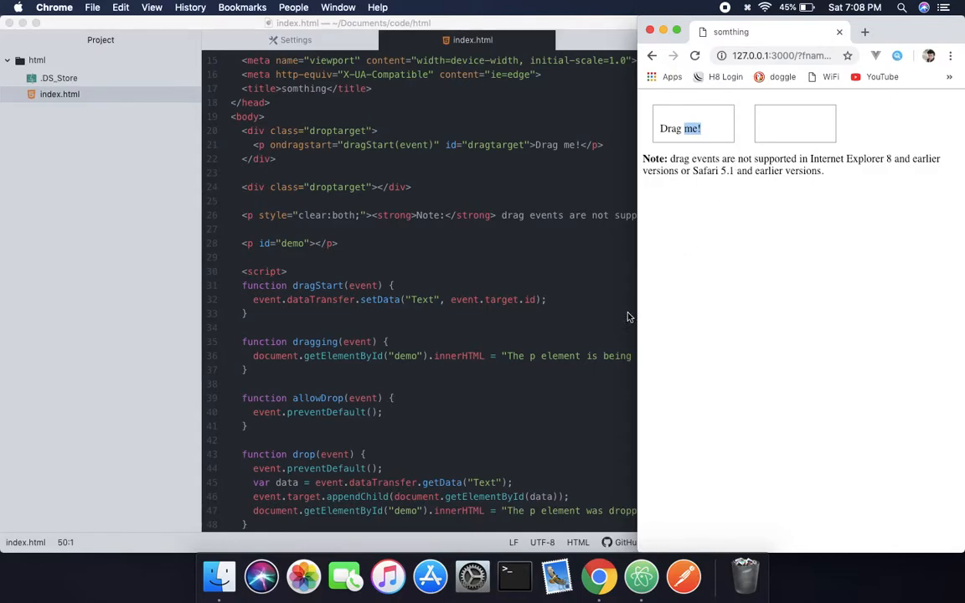
mouse_move(576, 313)
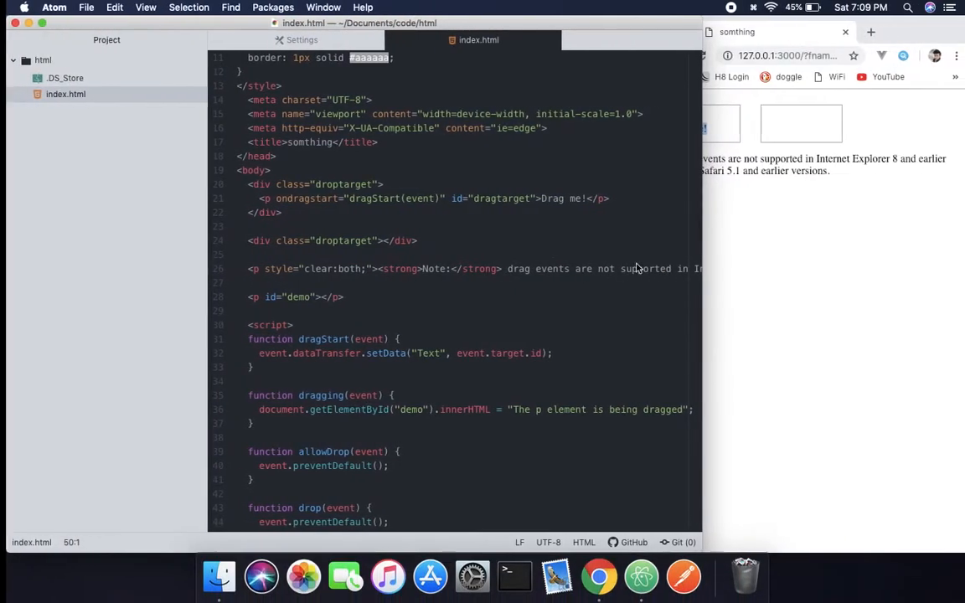
click(390, 198)
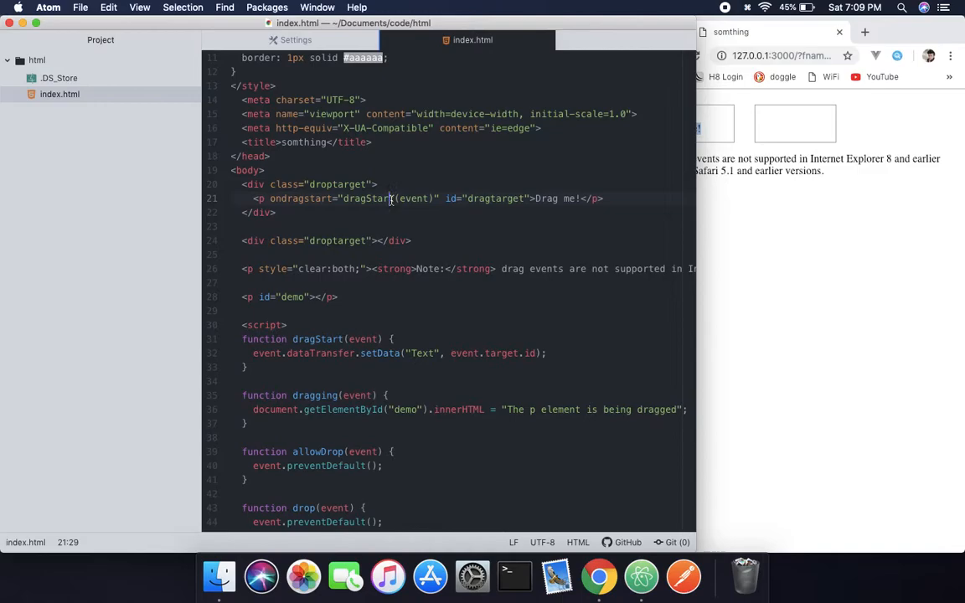
mouse_move(305, 126)
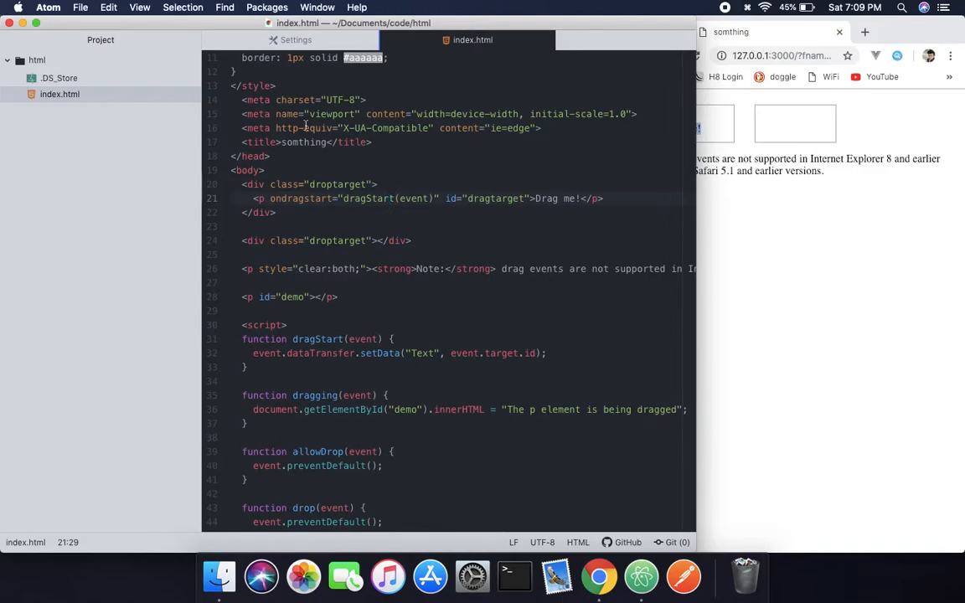
scroll(down, 3)
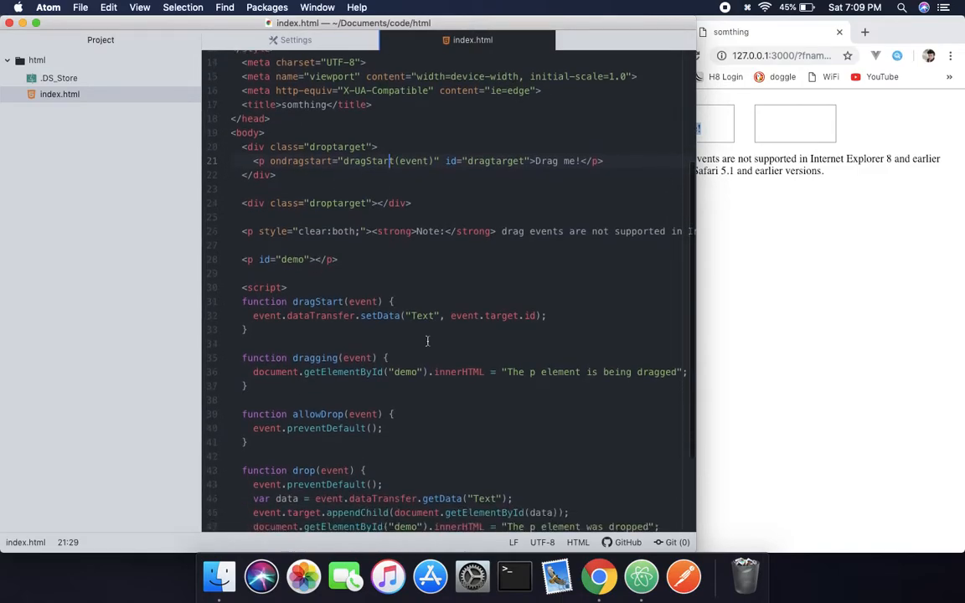
scroll(down, 3)
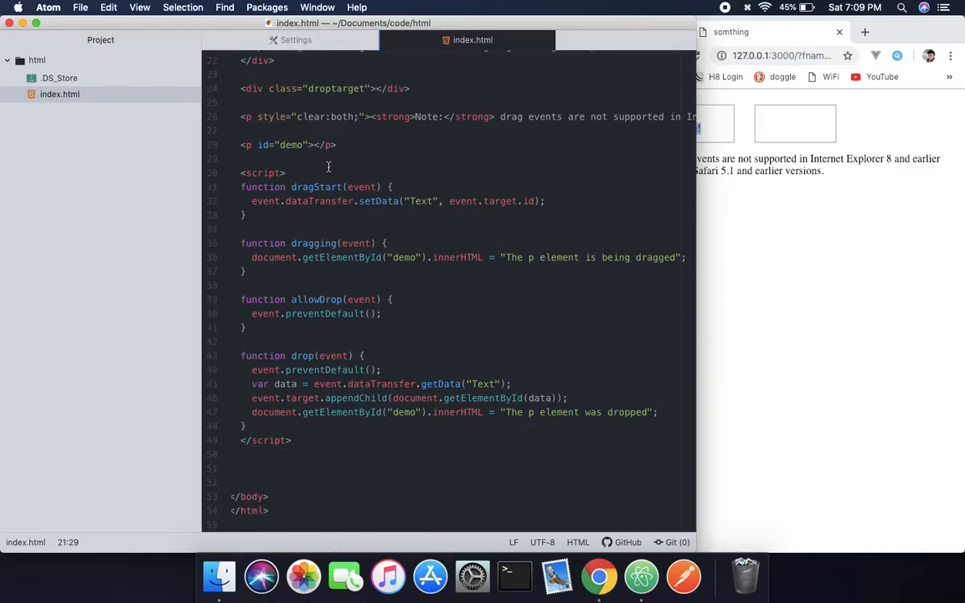
mouse_move(316, 188)
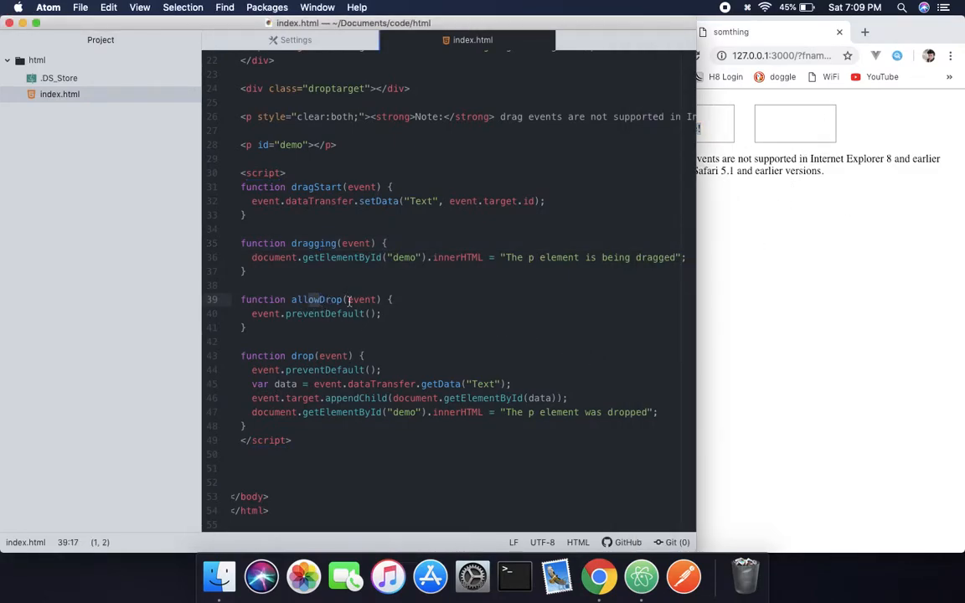
mouse_move(727, 318)
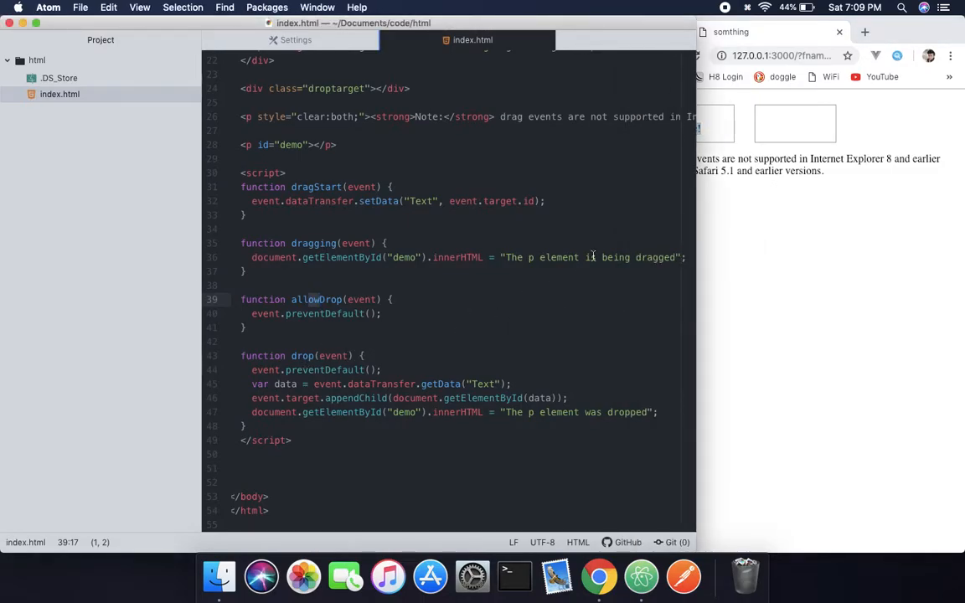
click(795, 124)
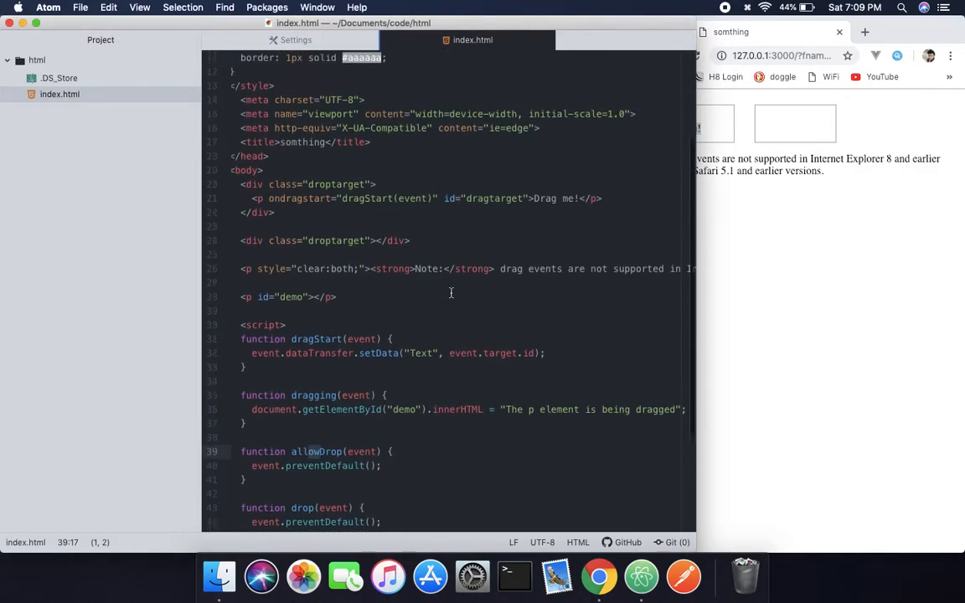
scroll(up, 3)
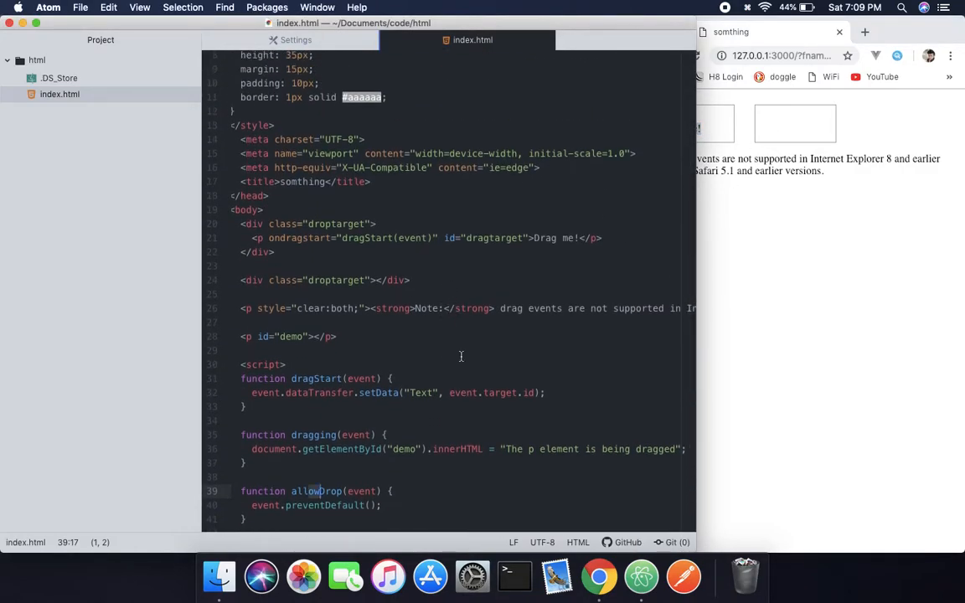
mouse_move(405, 335)
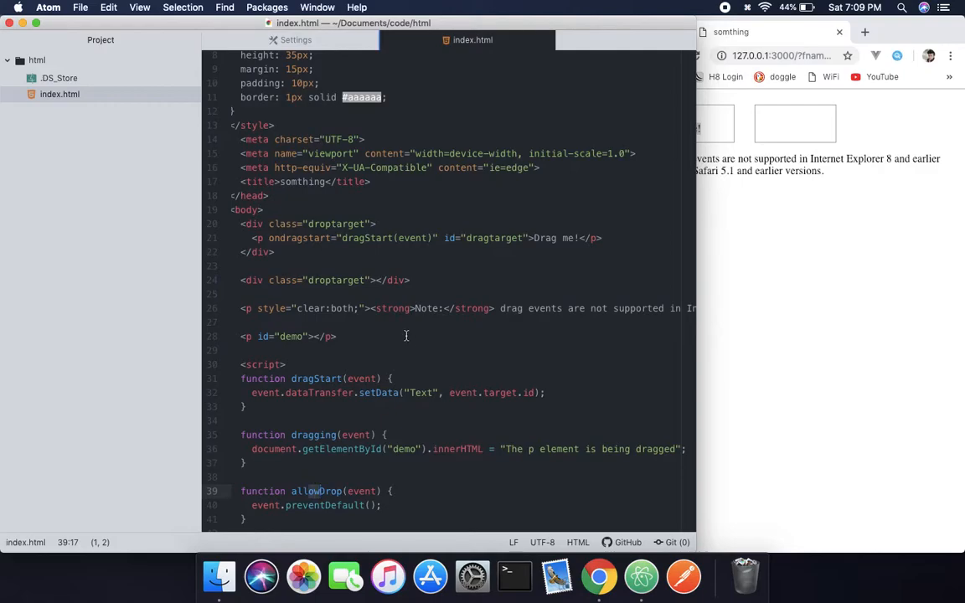
mouse_move(353, 382)
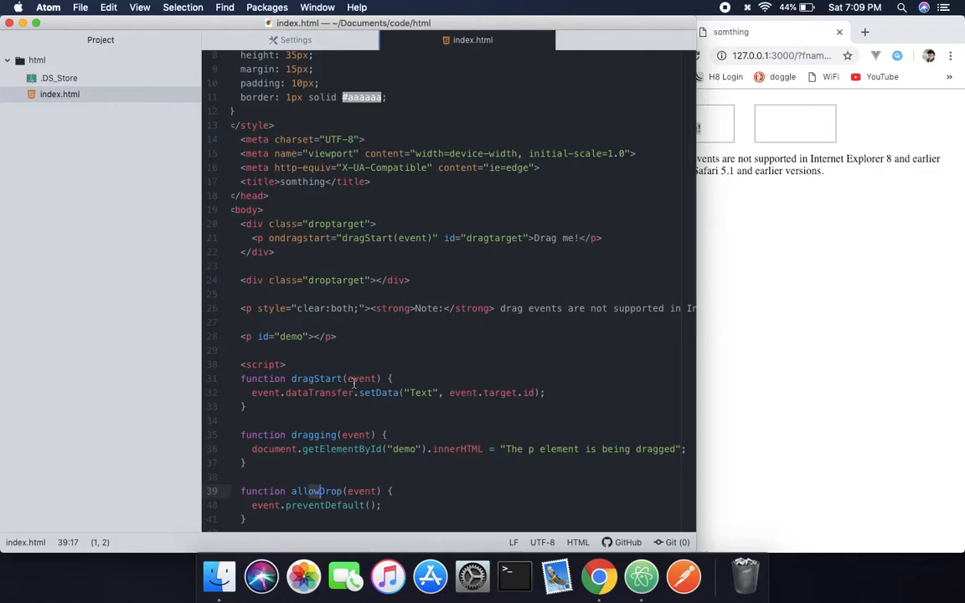
scroll(down, 3)
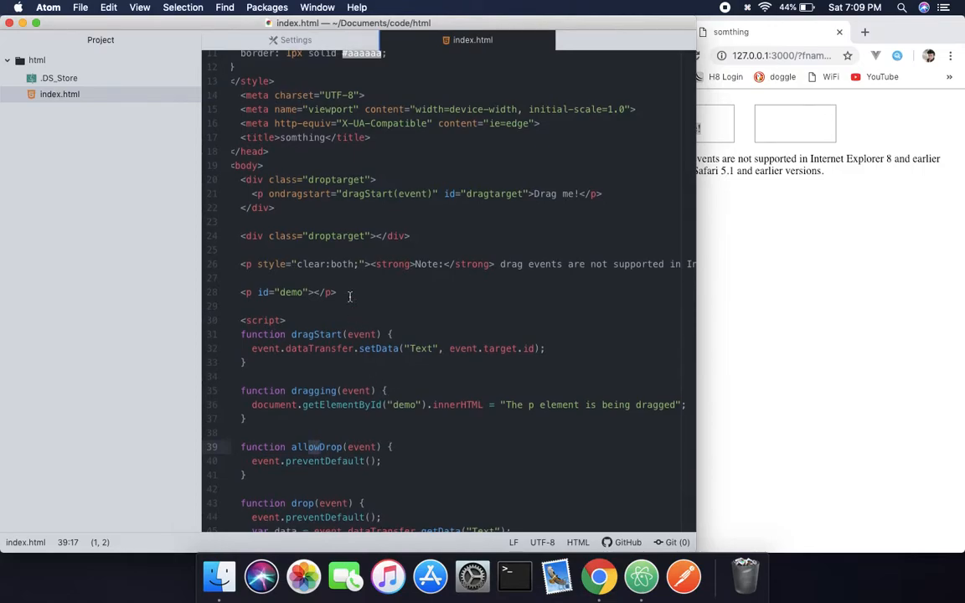
scroll(up, 3)
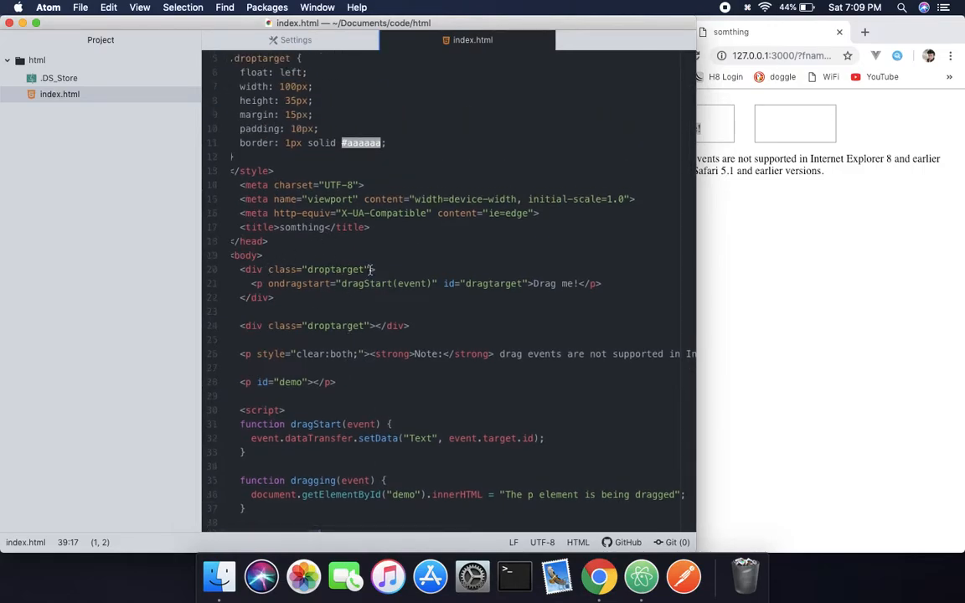
Add ondrop="drop(event)" to the first droptarget div tag
click(375, 385)
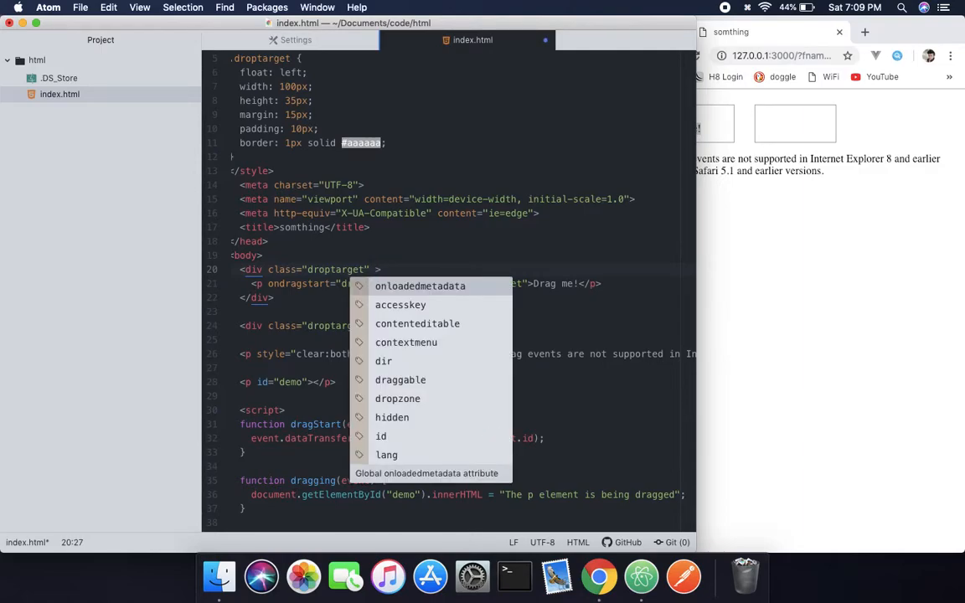
text(ondrop=")
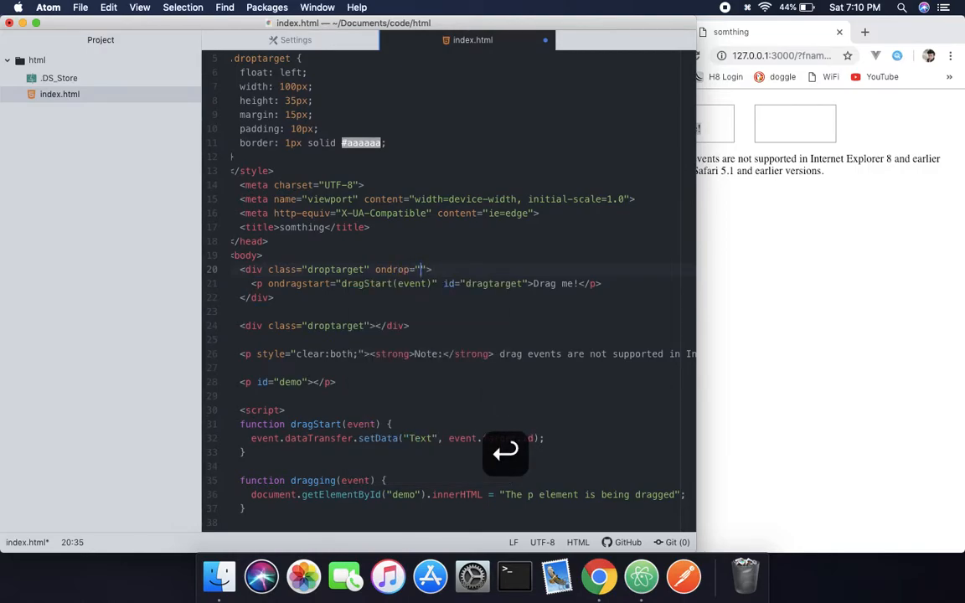
text(d)
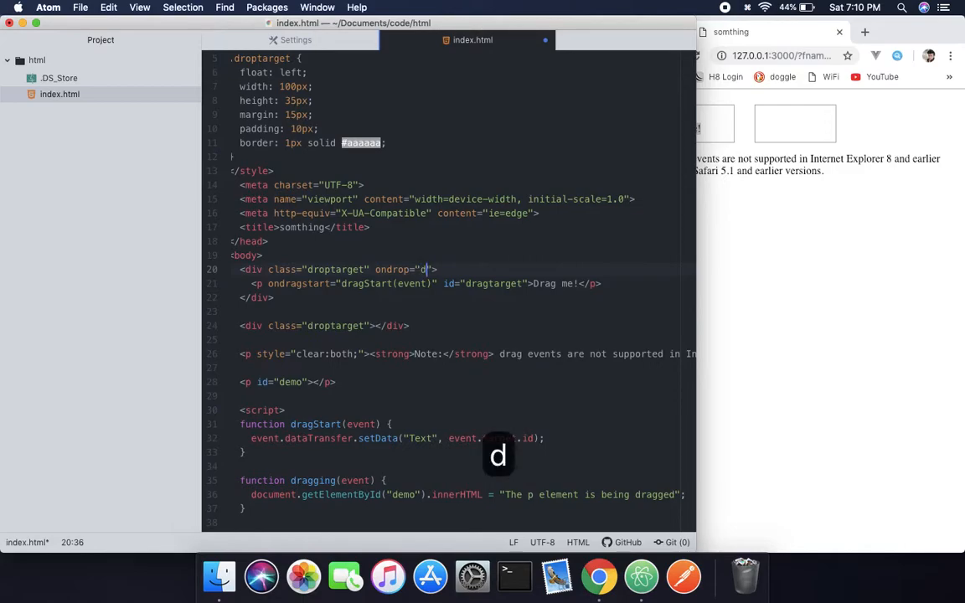
text(rop()
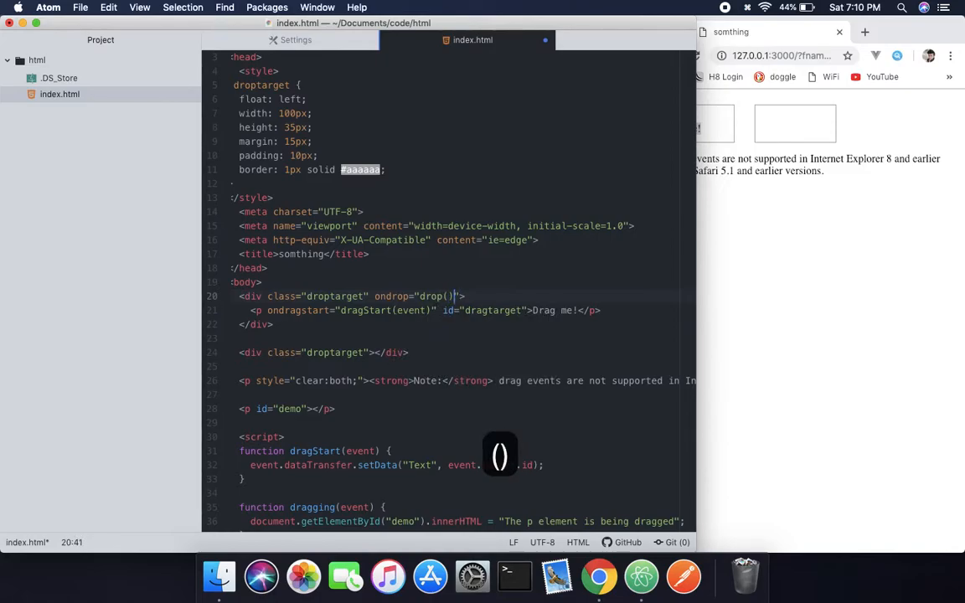
text(eve)
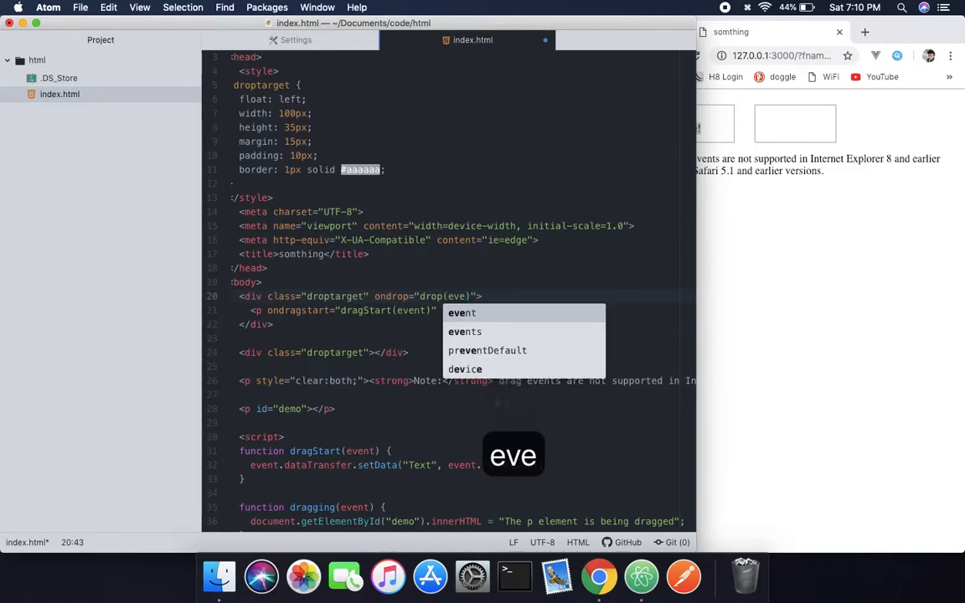
text(nt)
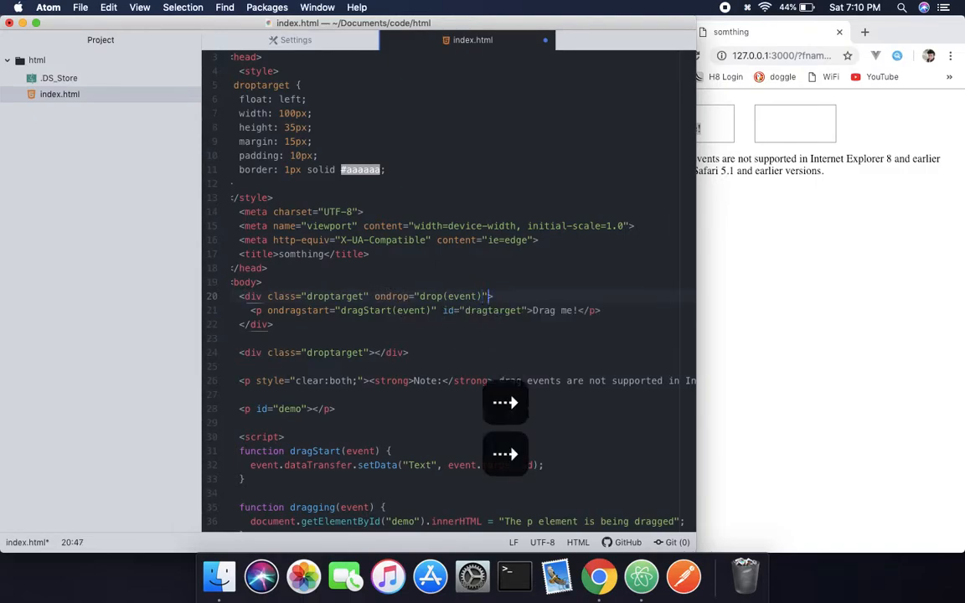
Add ondragover="allowDrop(event)" to the same div and separate the body's blocks with blank lines
text(on)
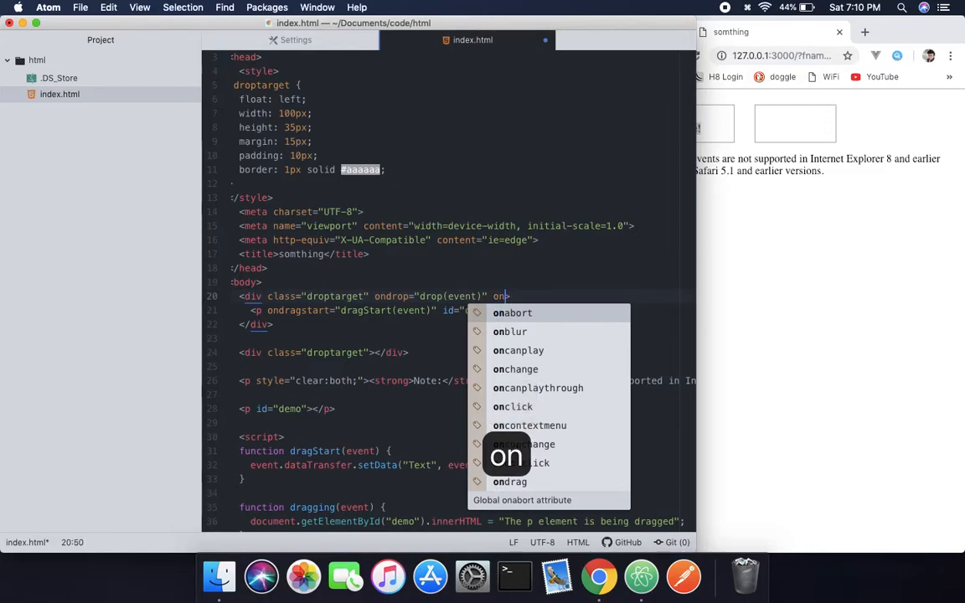
text(dragover=")
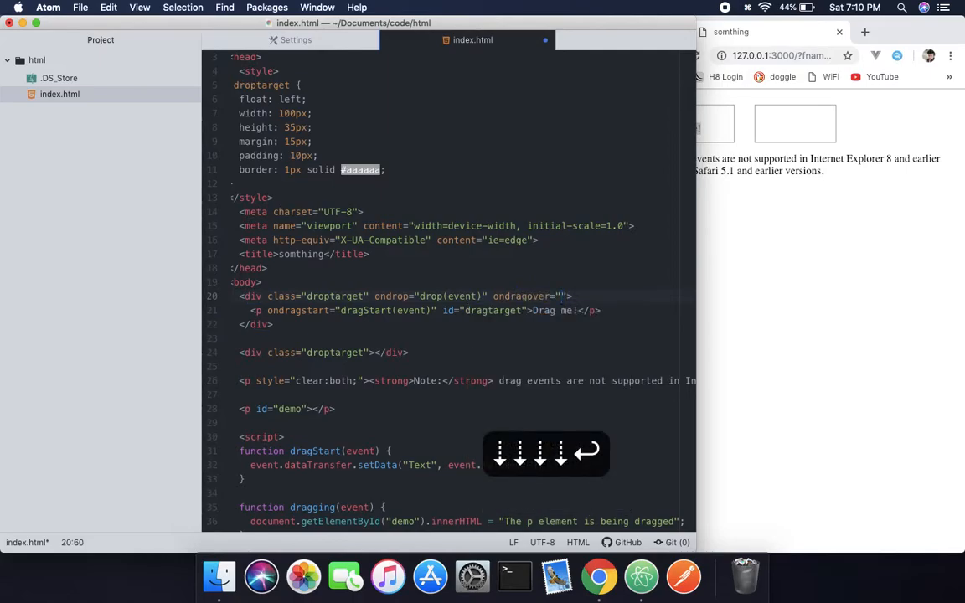
text(allowDrop)
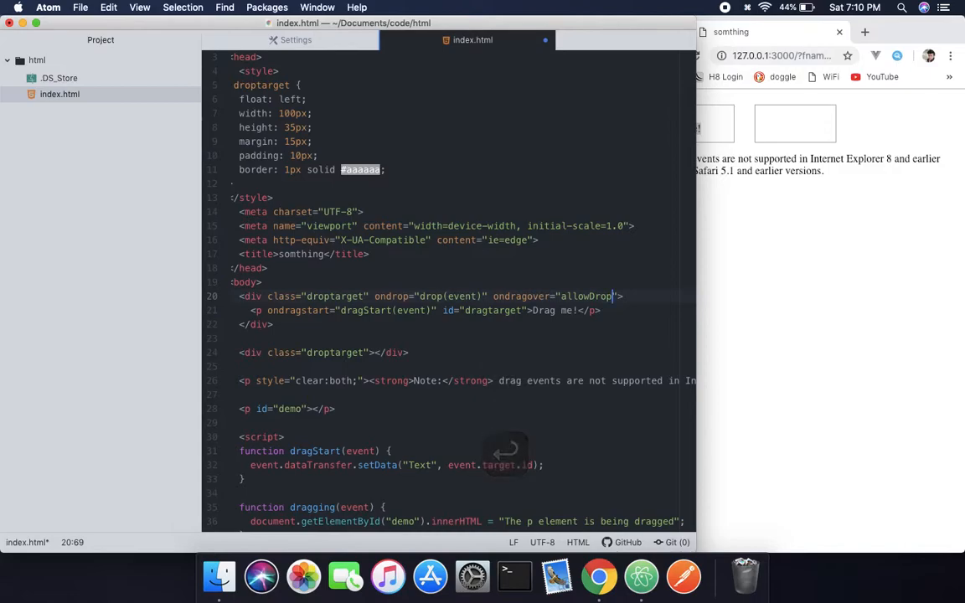
text(eve))
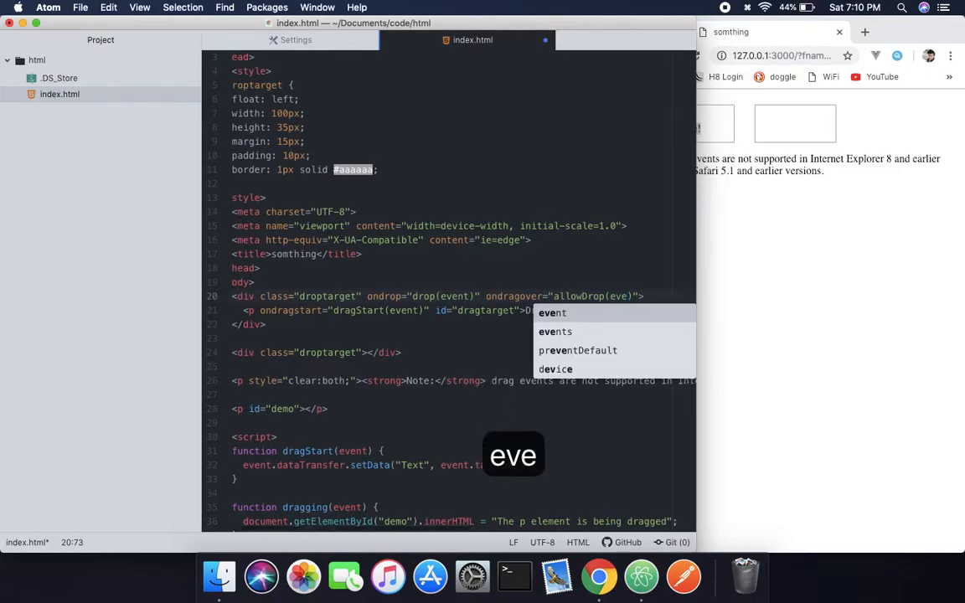
key(Return)
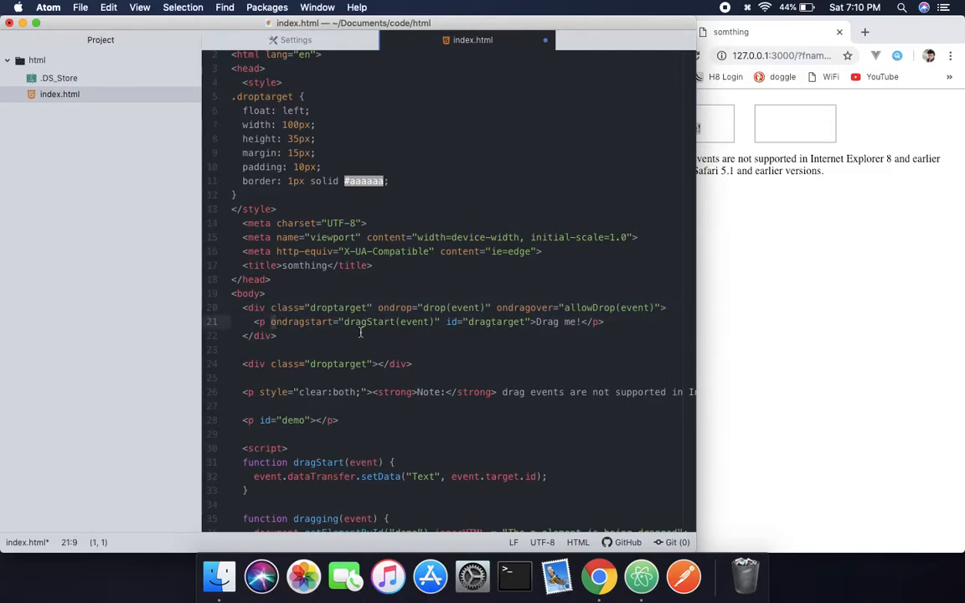
key(Return)
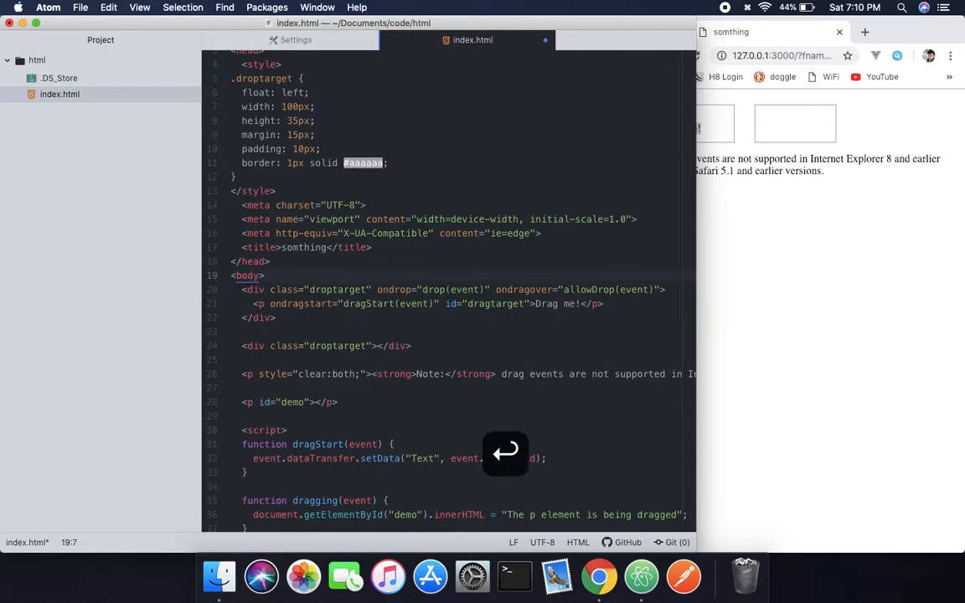
key(Return)
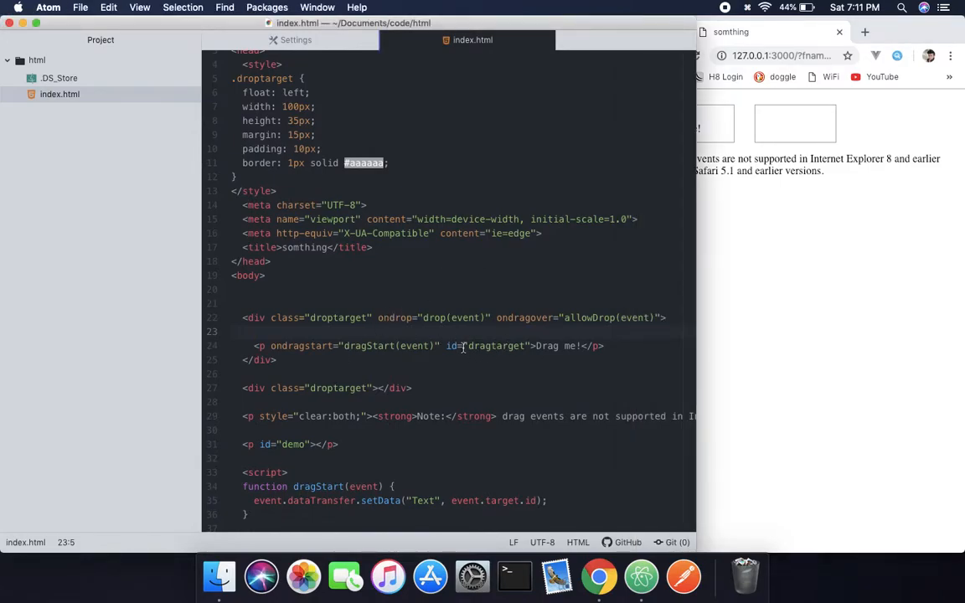
Mark the 'Drag me!' paragraph draggable="true" before its id attribute
click(255, 332)
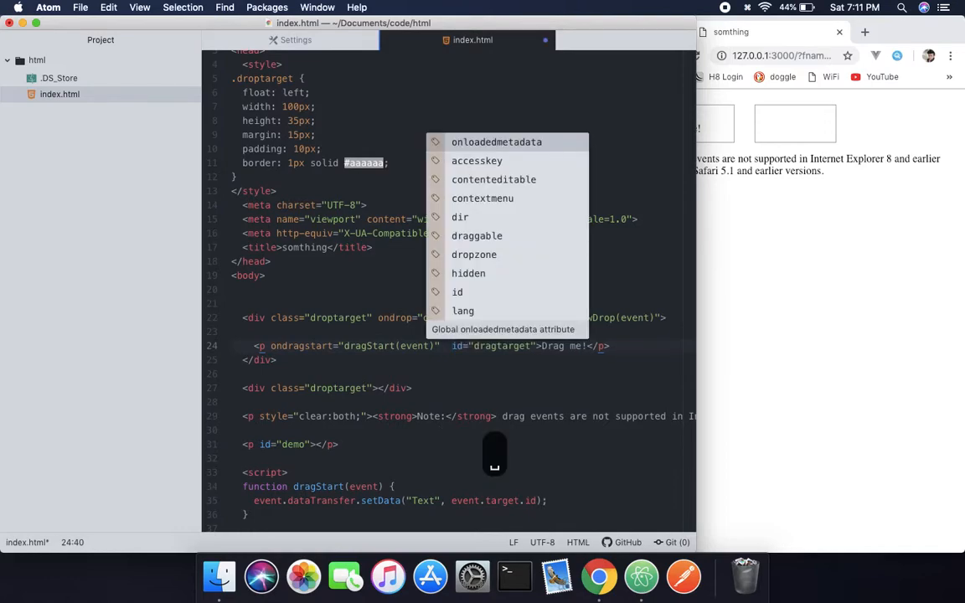
key(Backspace)
text(dra)
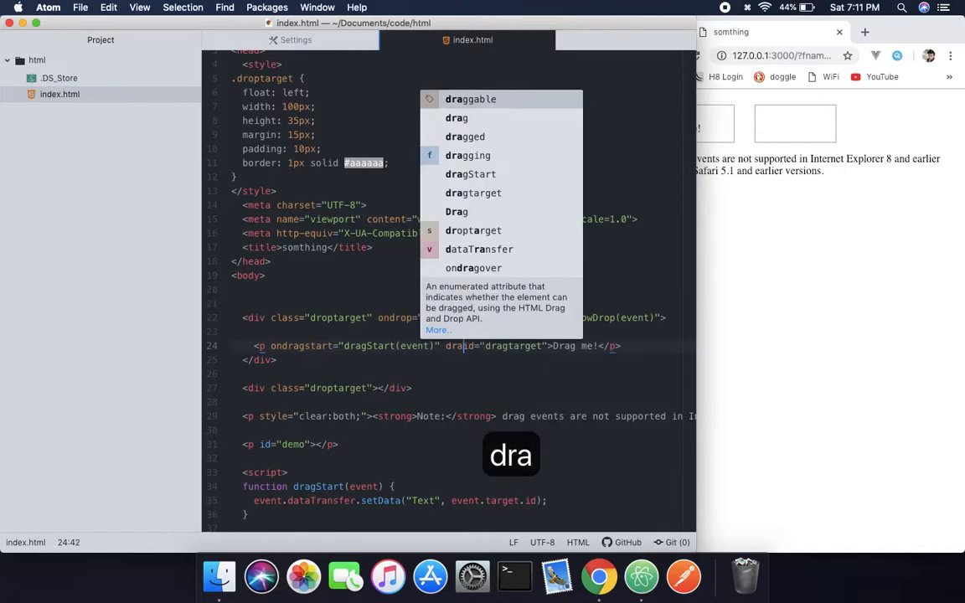
key(backspace)
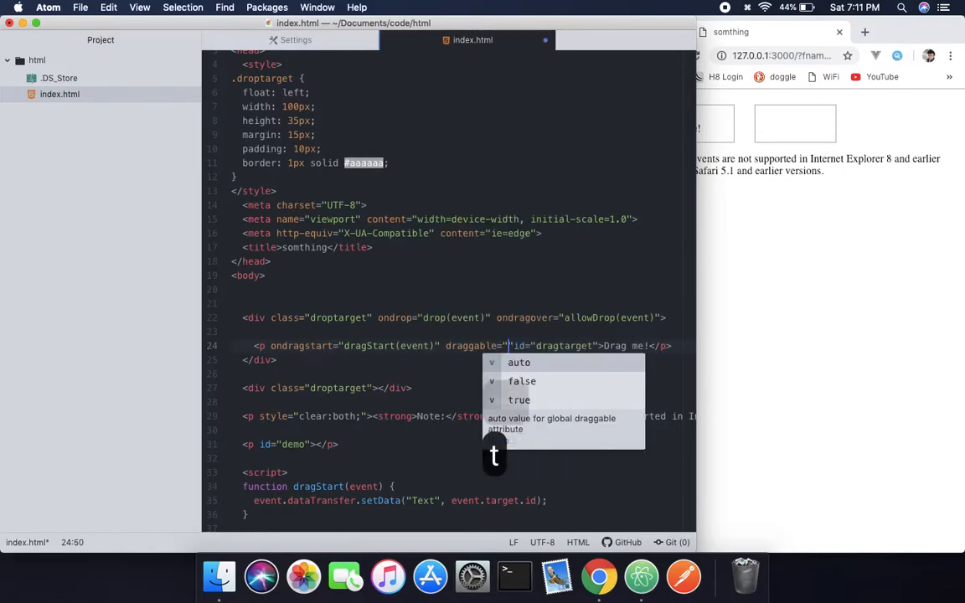
text(ure)
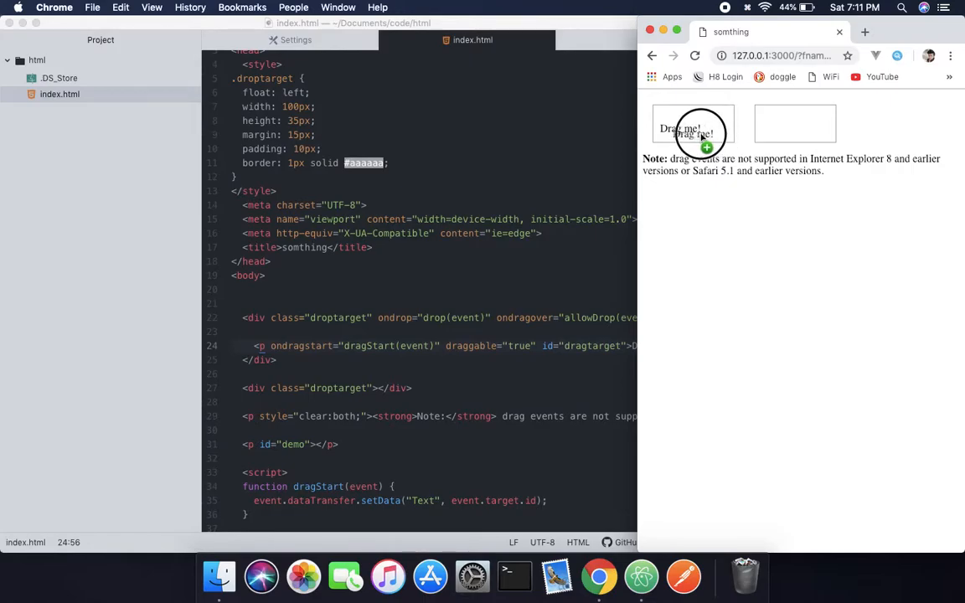
Try picking up 'Drag me!' in Chrome, then give the paragraph an ondrag handler calling drop(event)
click(457, 372)
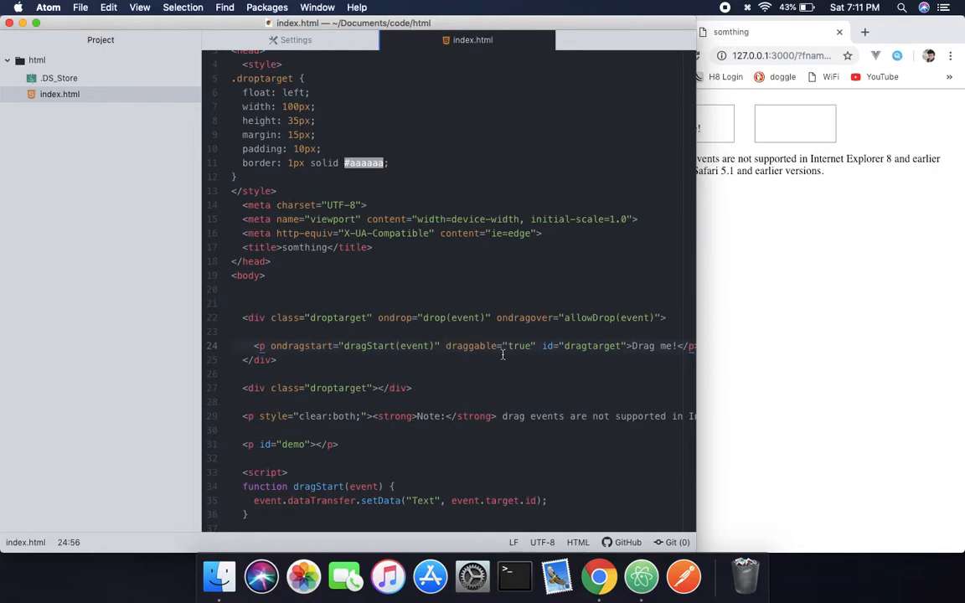
text(on)
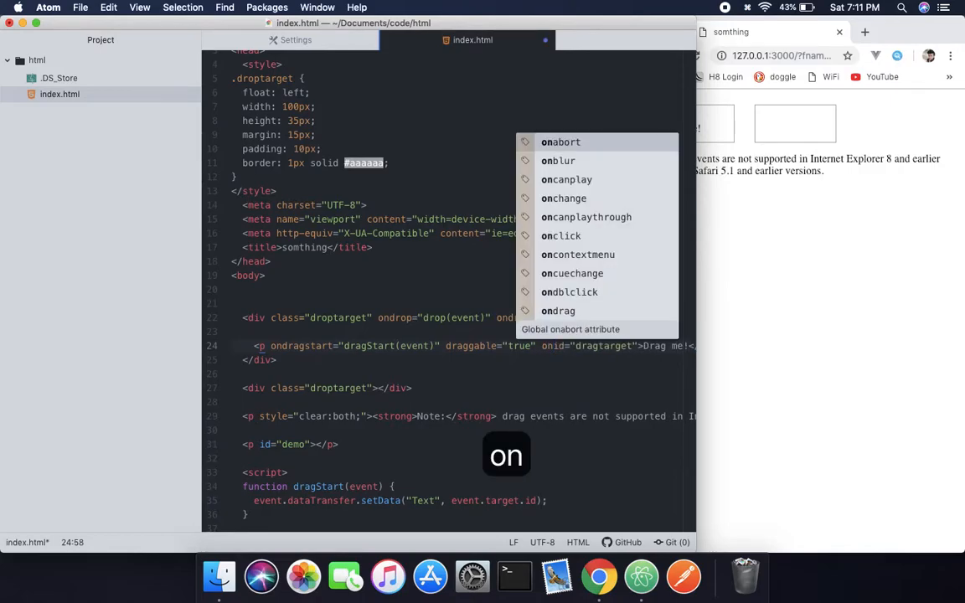
text(d)
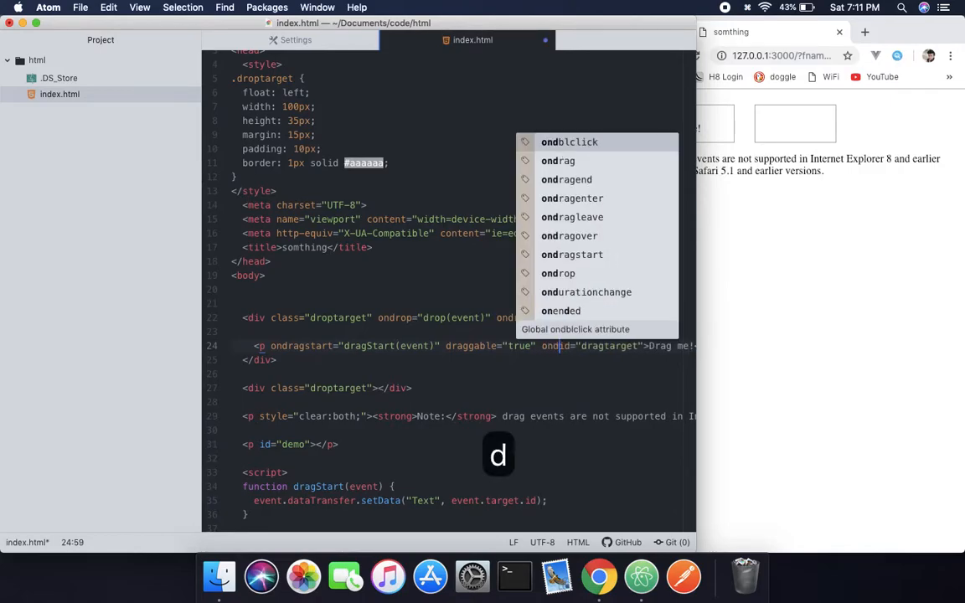
key(return)
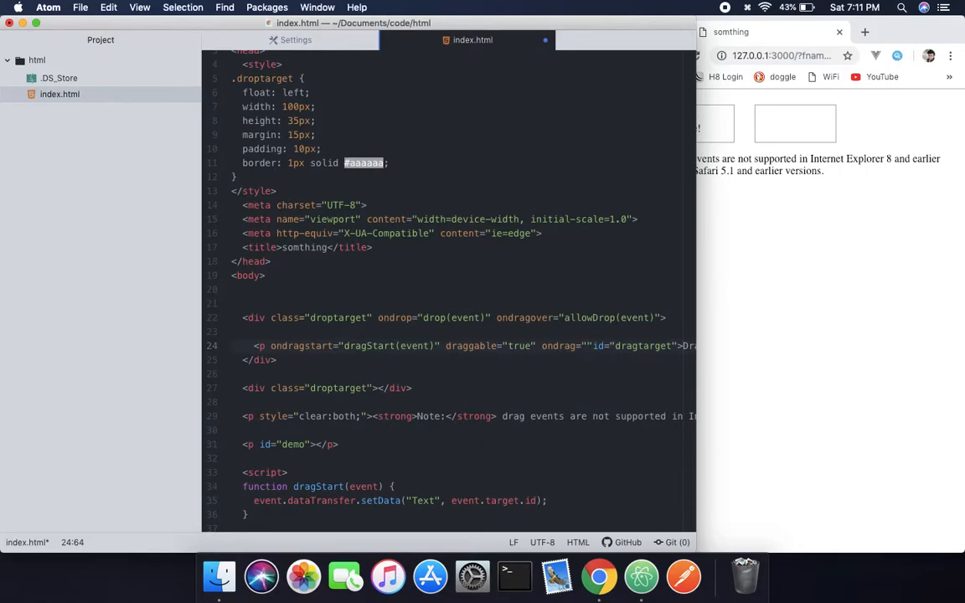
text(drop)
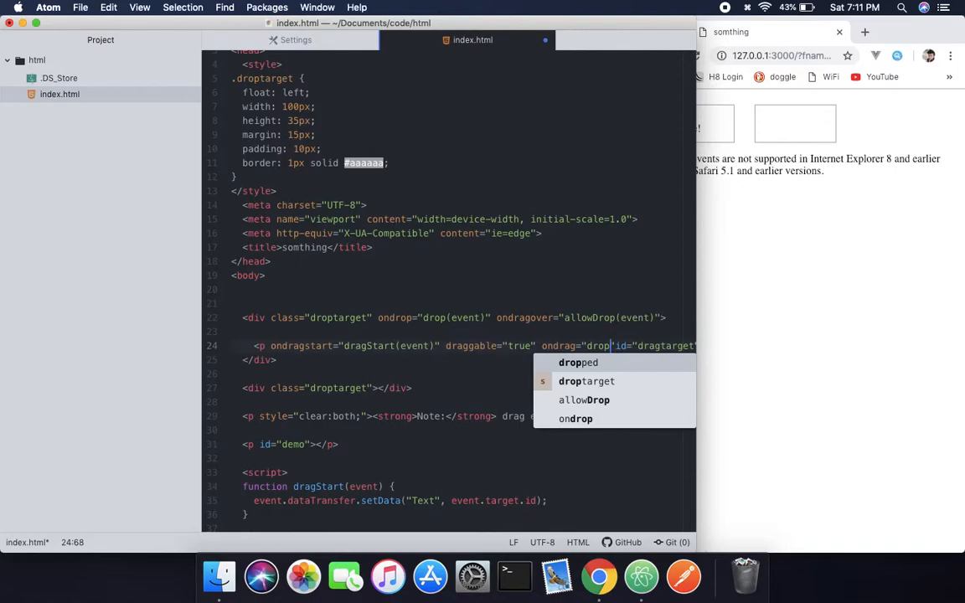
text(eb))
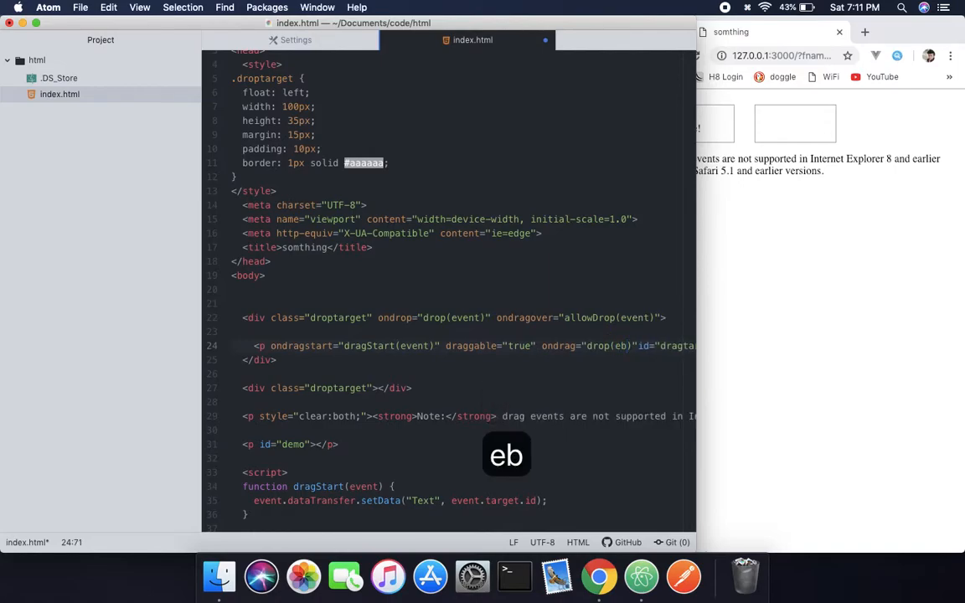
text(ent)
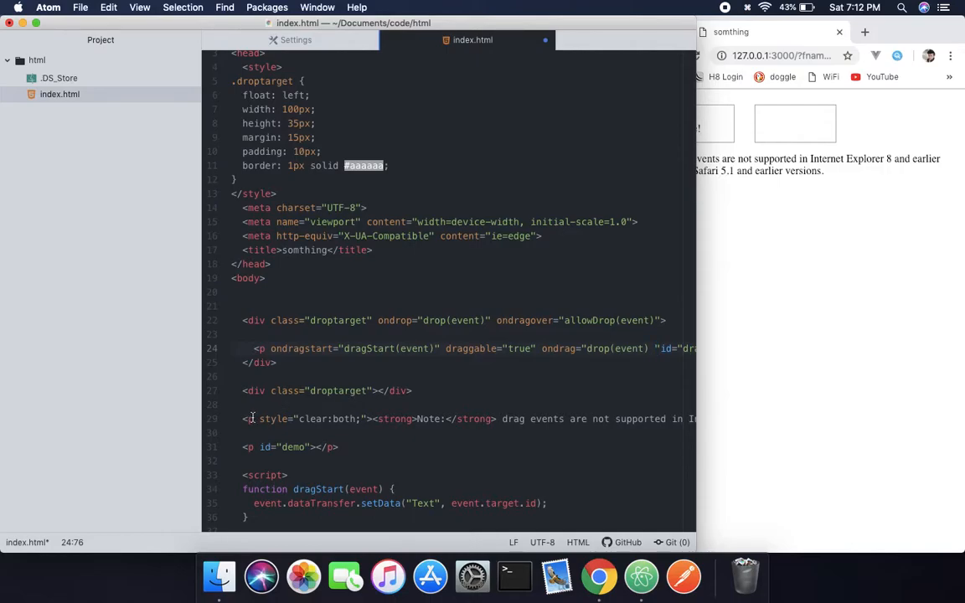
Add ondrop="drop(event)" to the second droptarget div
scroll(down, 3)
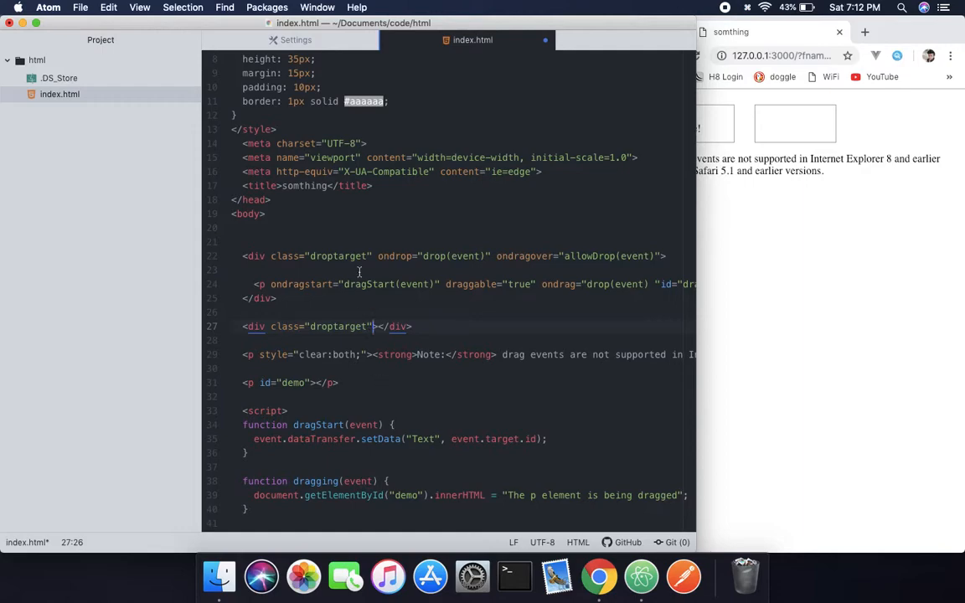
scroll(up, 3)
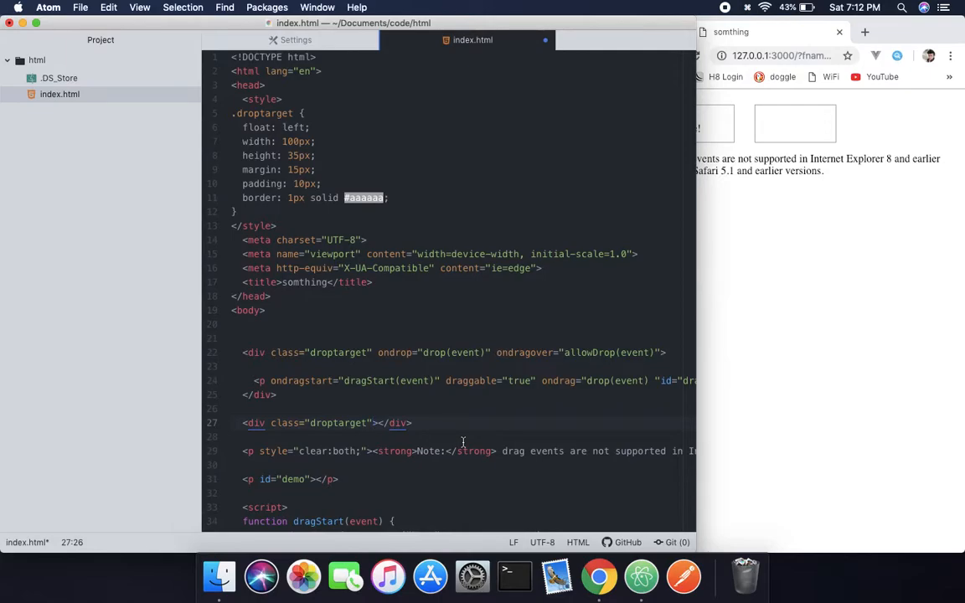
text(on)
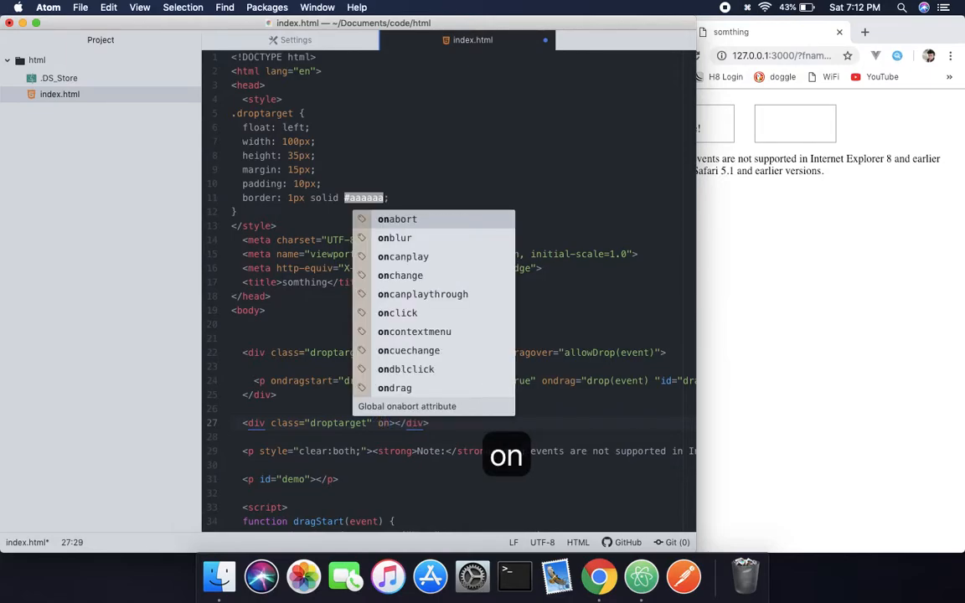
text(drop=")
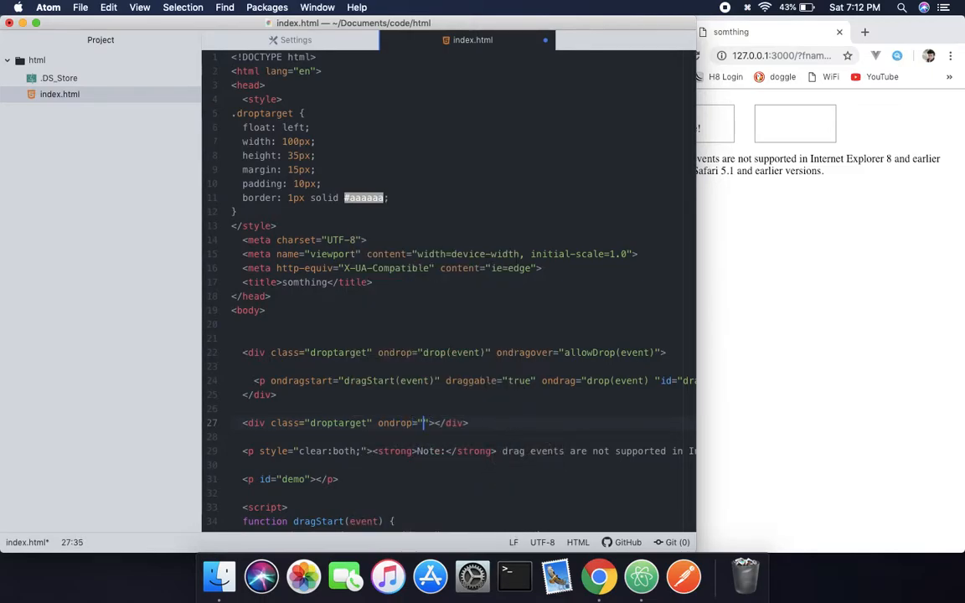
text(drop(event)
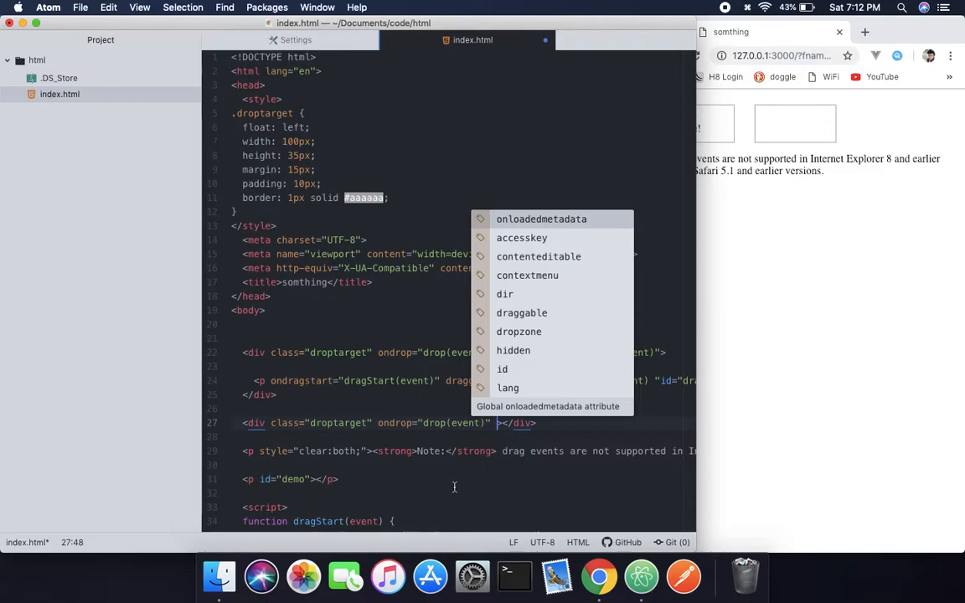
Add ondragover="allowDrop(event)" to the second droptarget div, matching the first box
text(on)
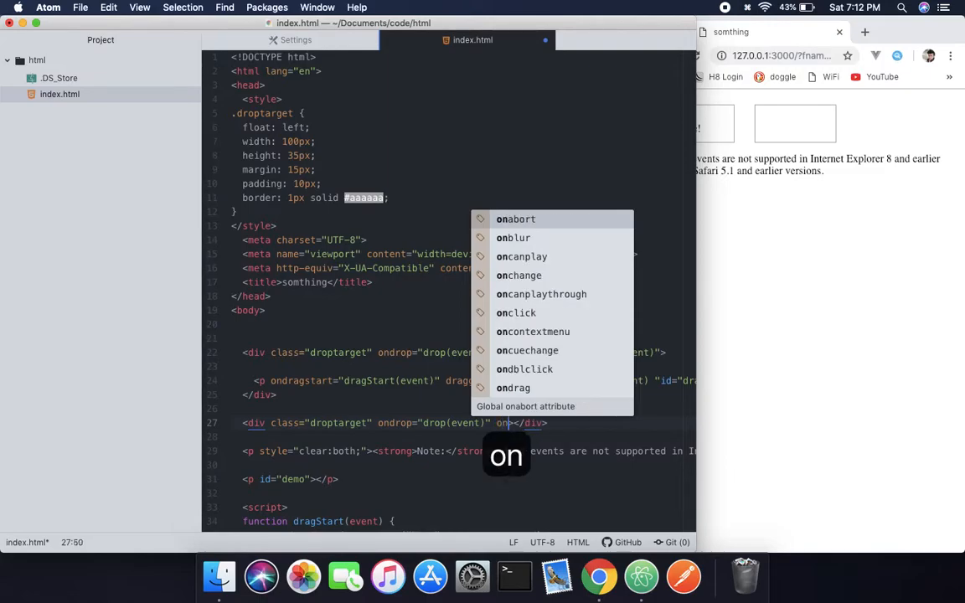
text(dr)
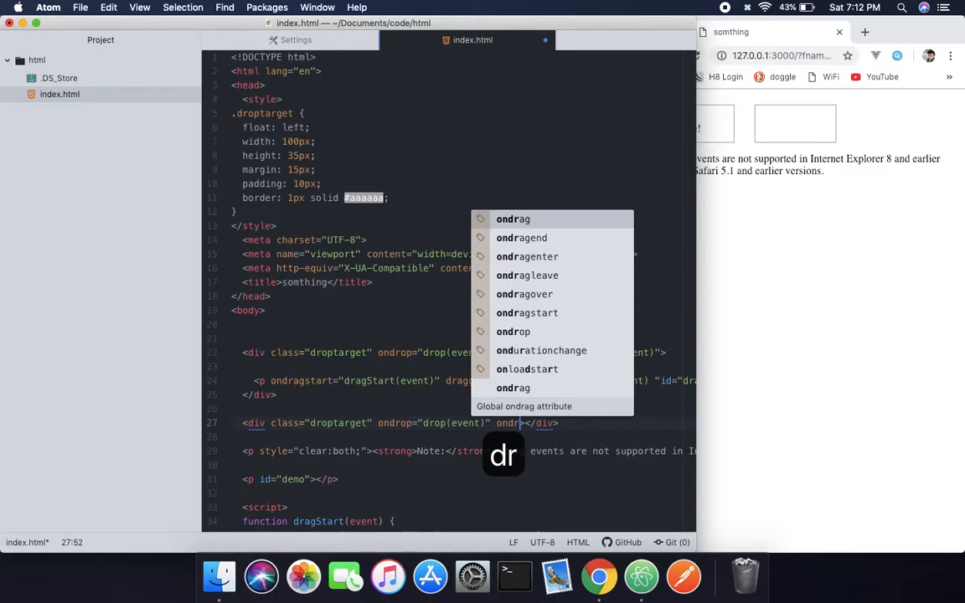
text(gover=")
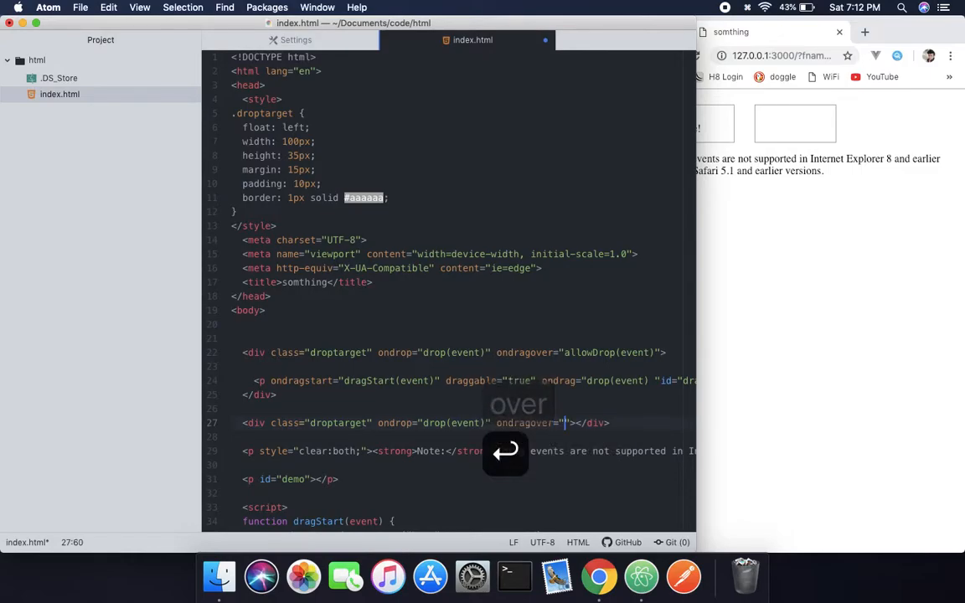
text(allo)
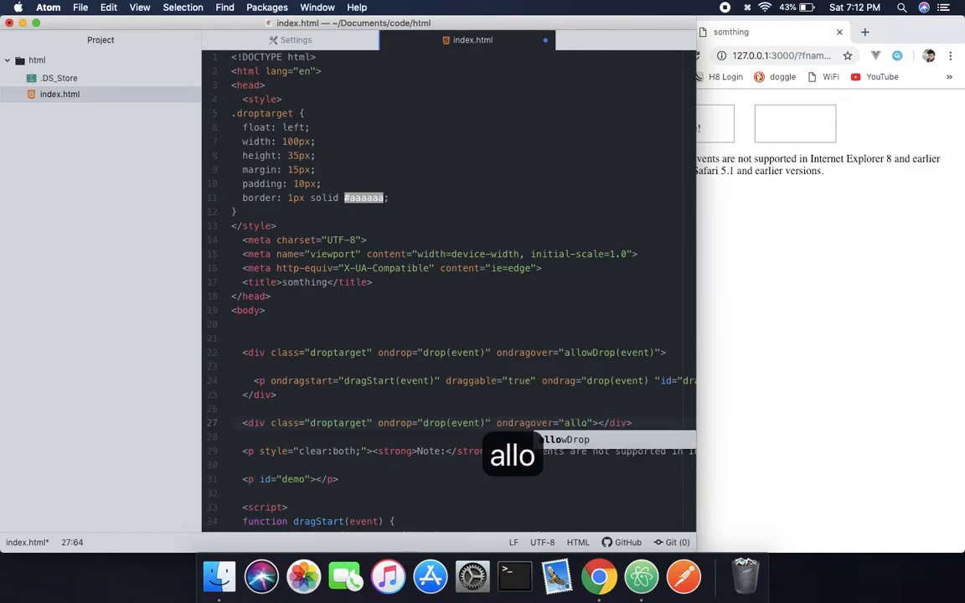
key(Return)
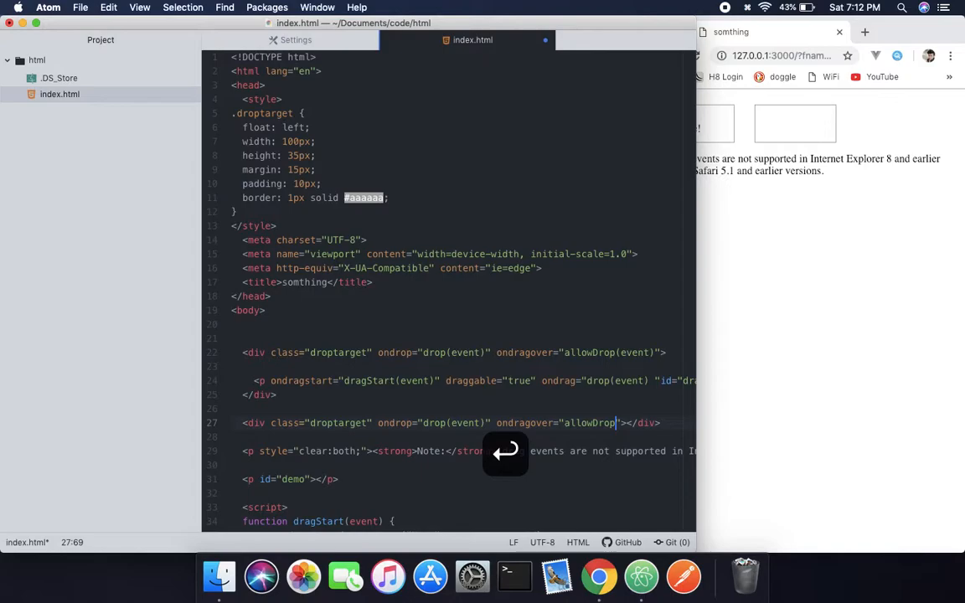
text(())
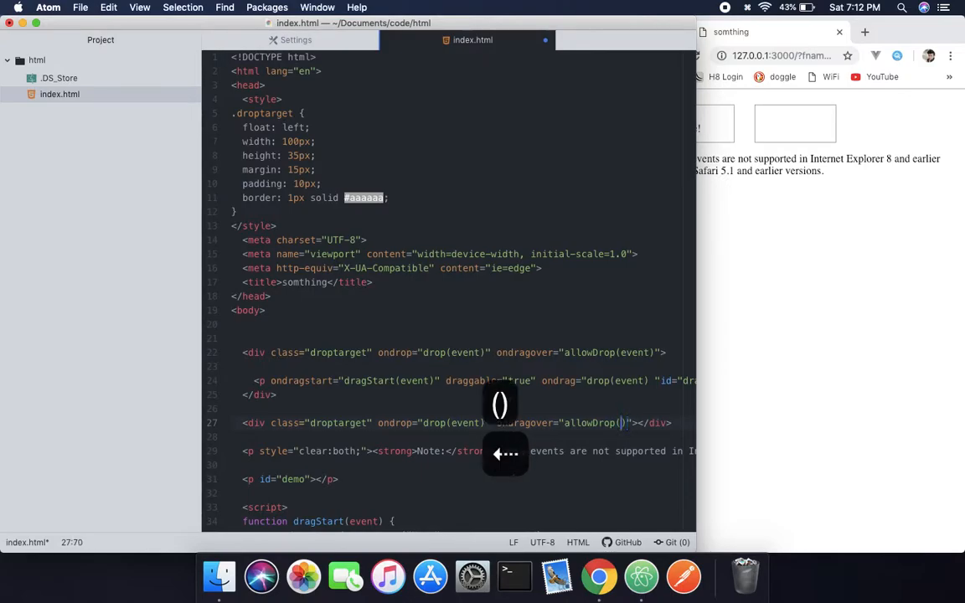
text(event)
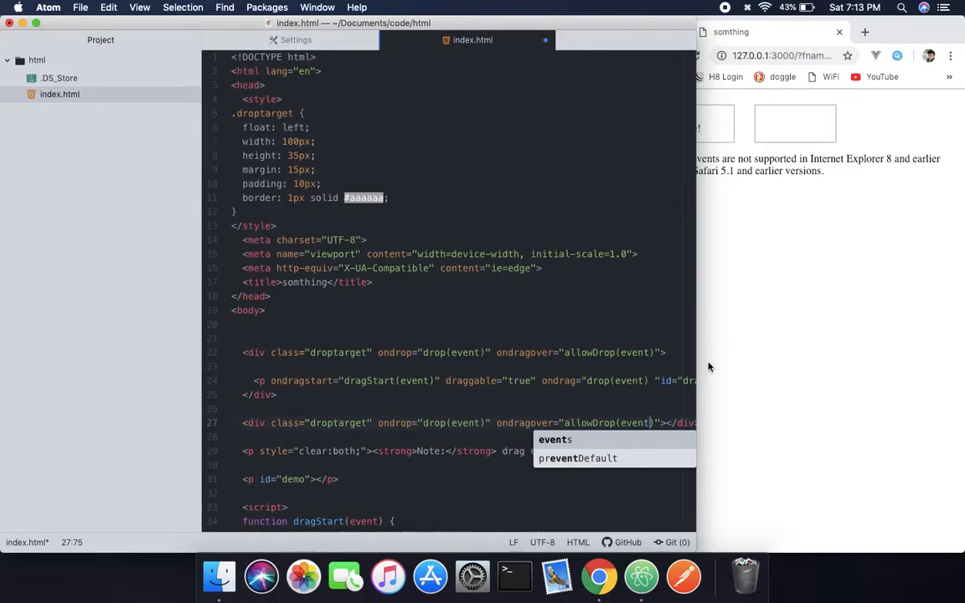
scroll(down, 3)
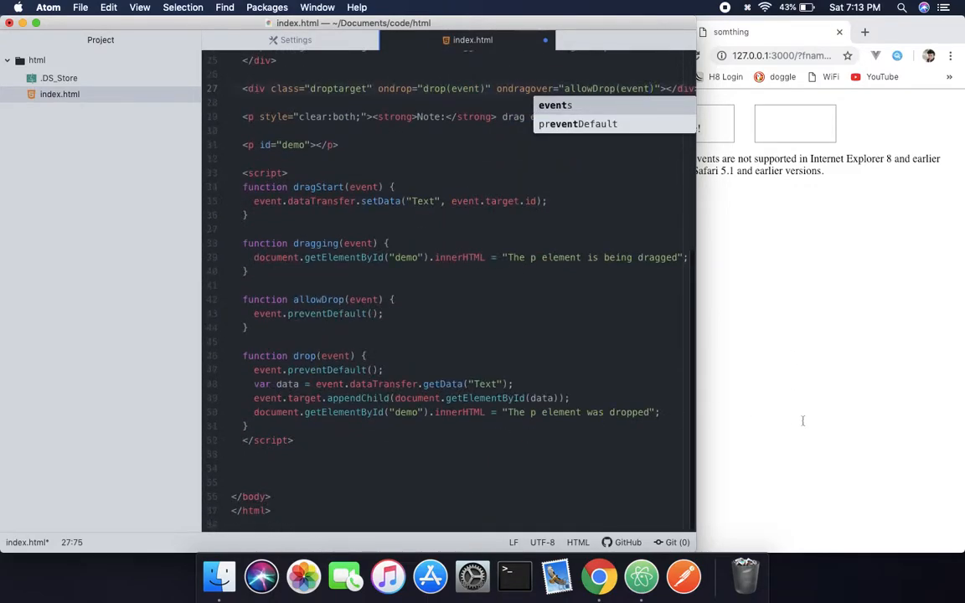
Drag 'Drag me!' into the right bordered box in Chrome
click(598, 576)
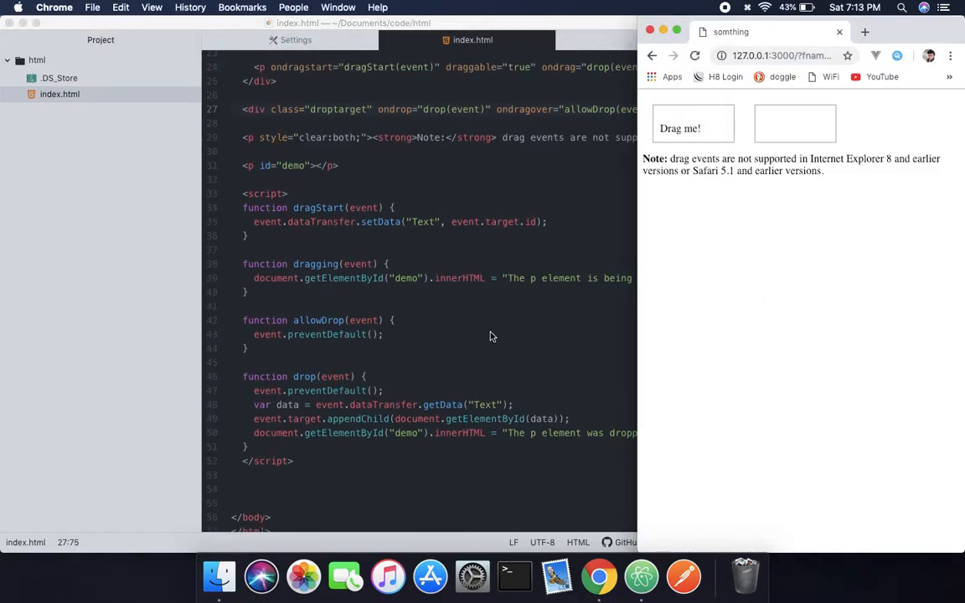
scroll(up, 3)
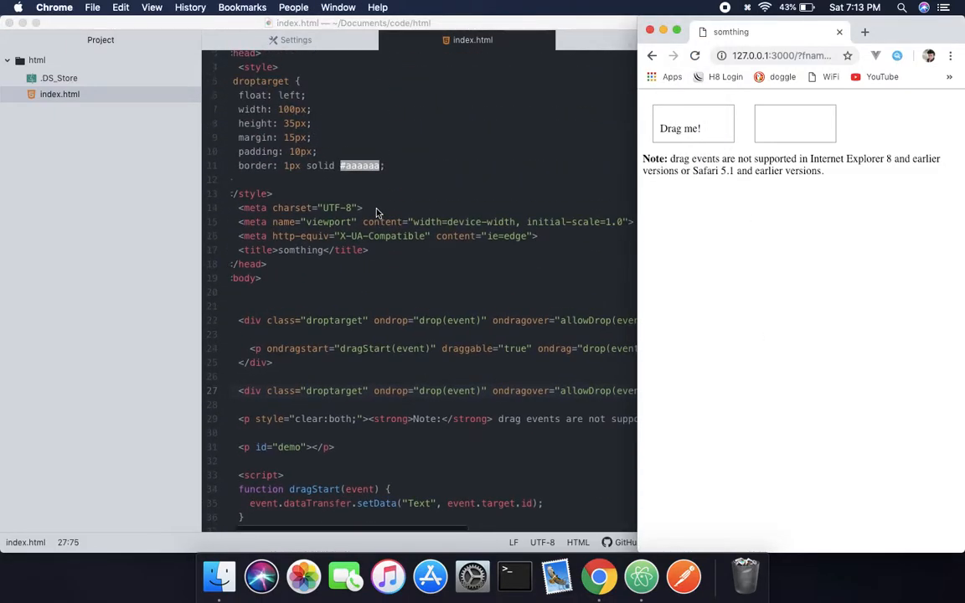
scroll(down, 3)
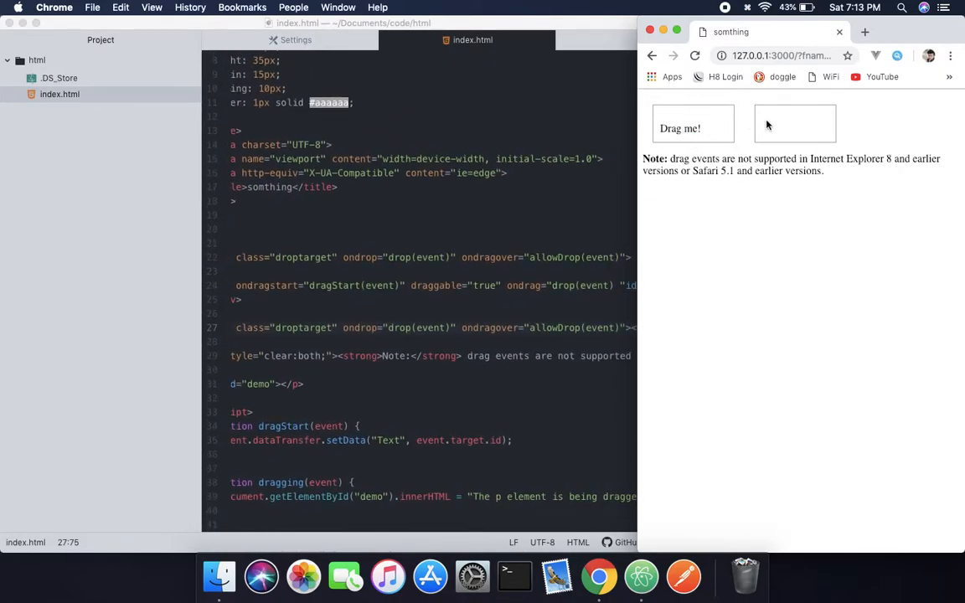
scroll(down, 3)
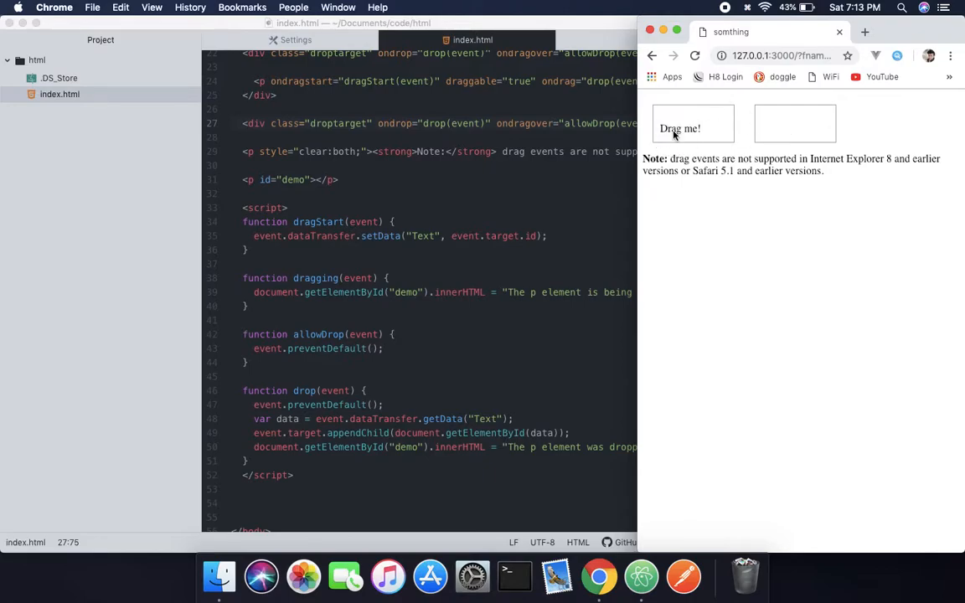
drag(680, 127, 780, 128)
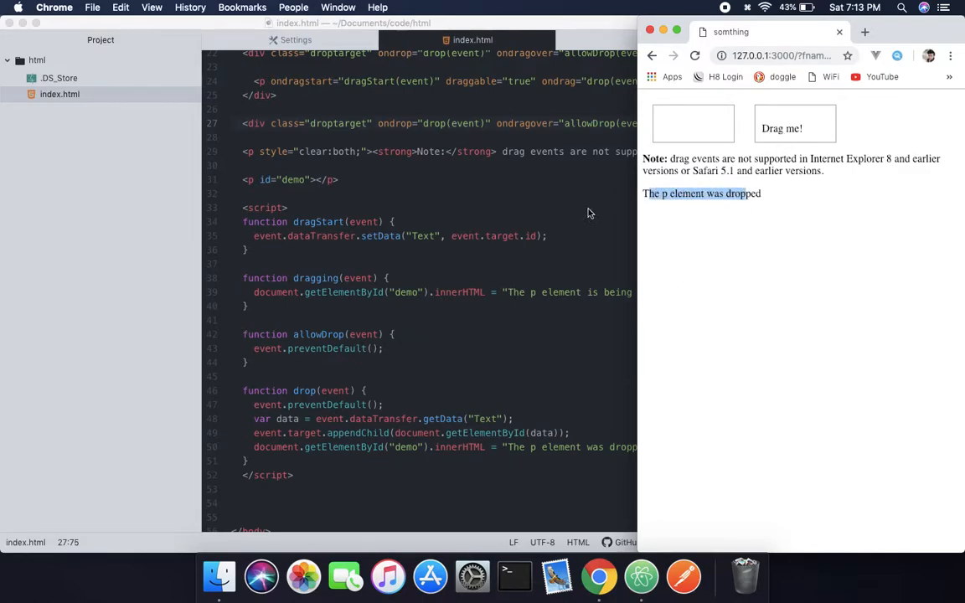
mouse_move(294, 191)
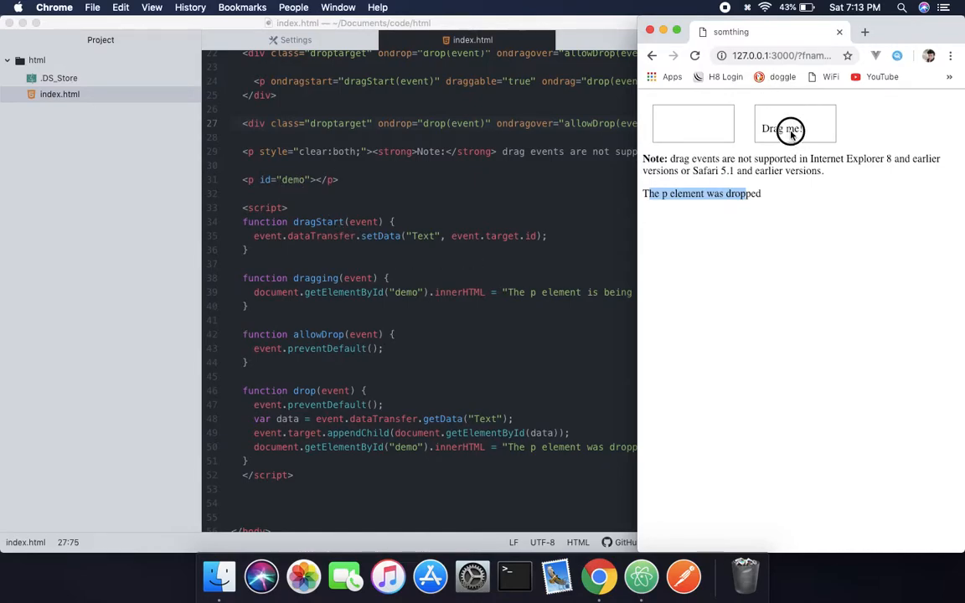
Drag 'Drag me!' back into the left box, showing 'The p element was dropped'
drag(793, 127, 693, 127)
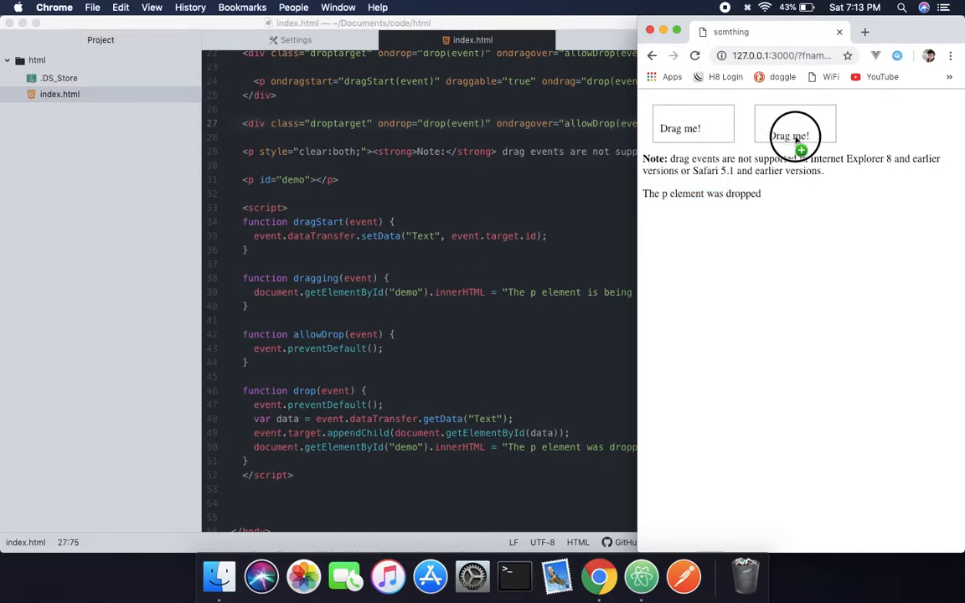
drag(795, 128, 693, 124)
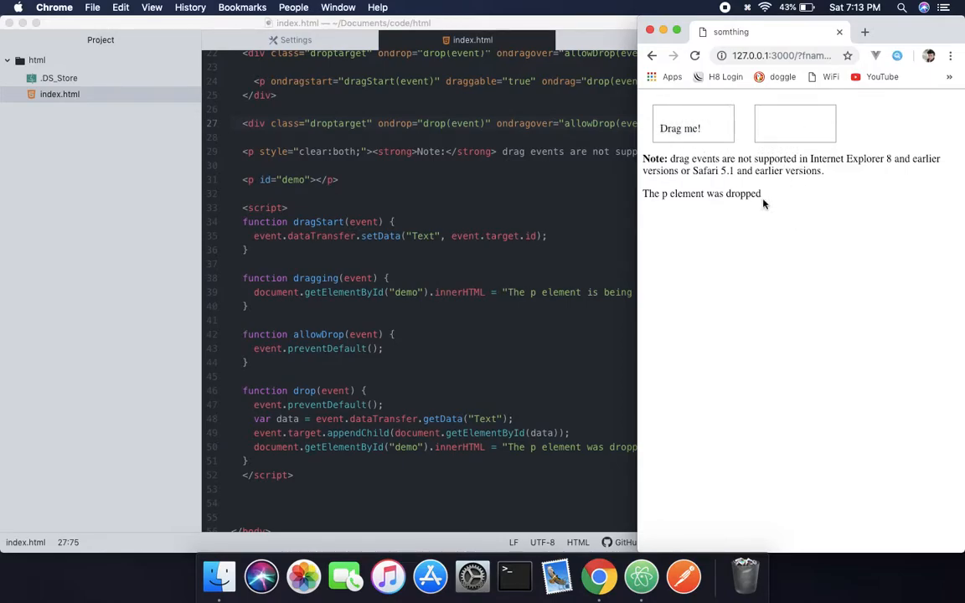
mouse_move(728, 218)
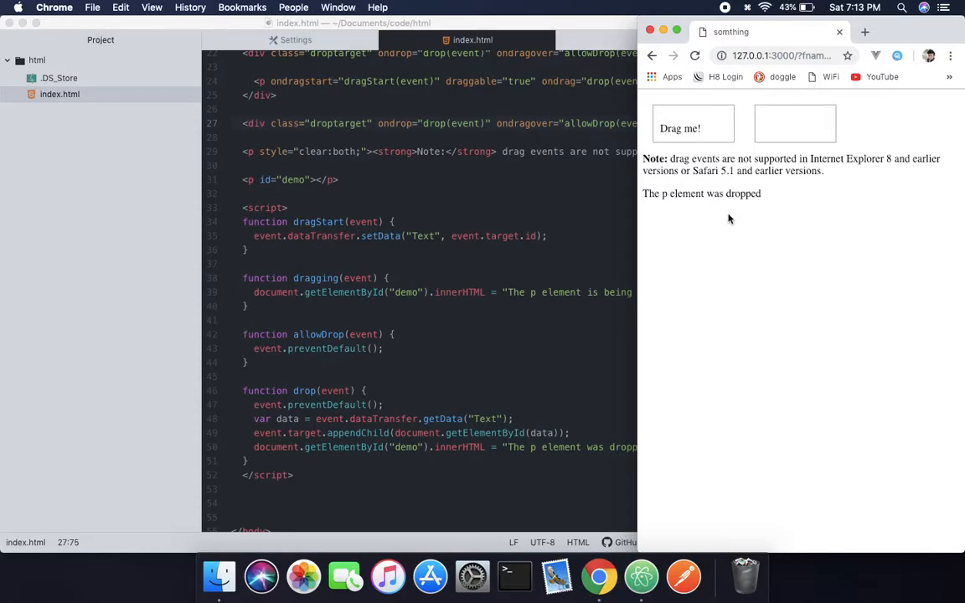
mouse_move(697, 145)
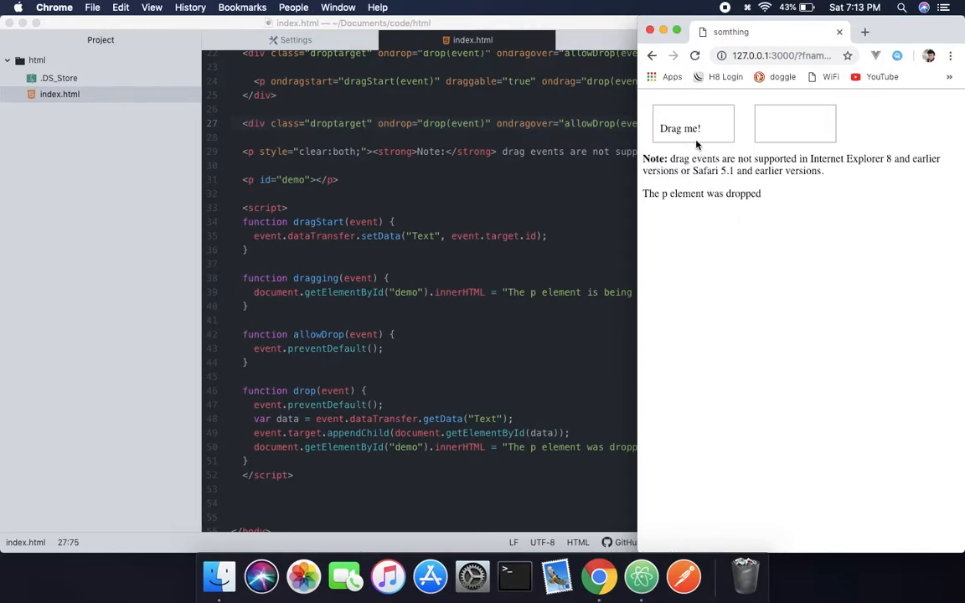